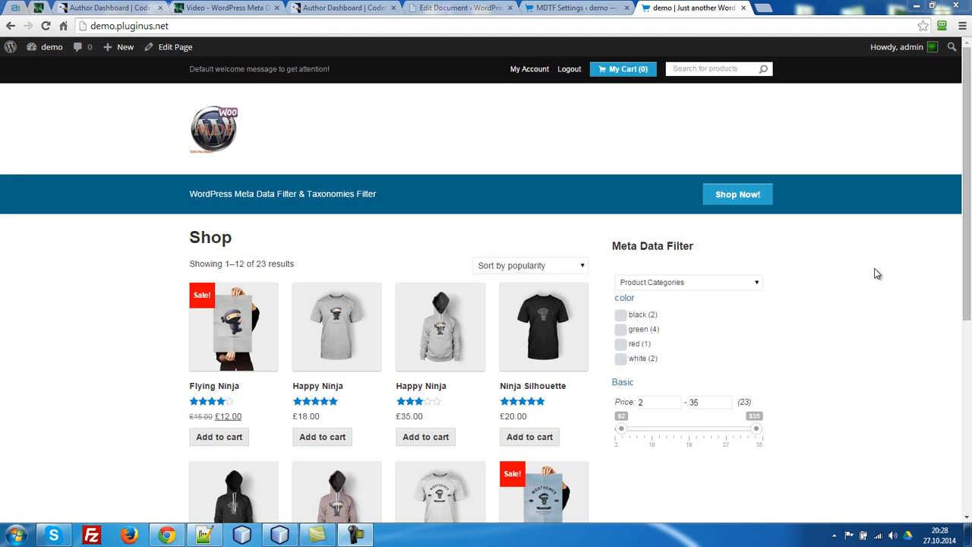
{"action": "mouse_move", "coordinate": [741, 331]}
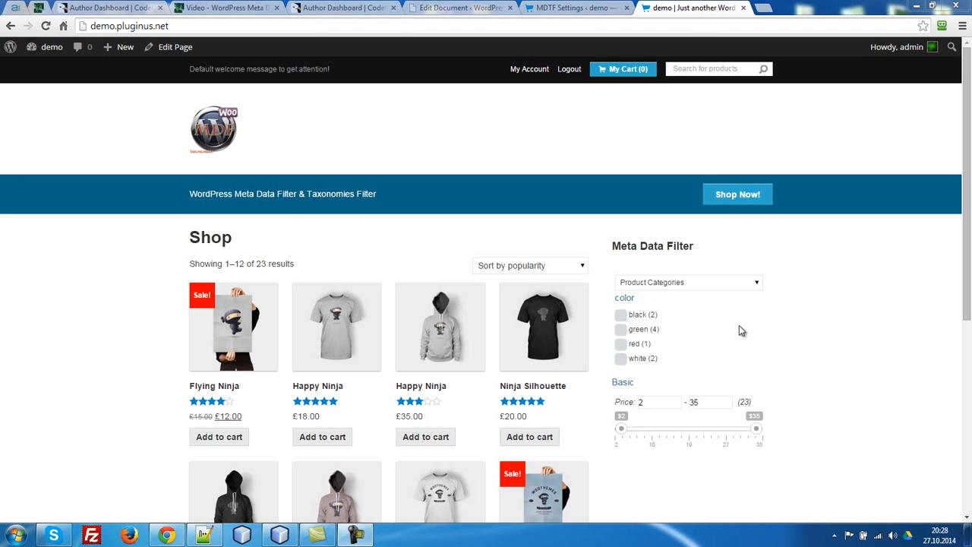
- Filter the demo shop to green products, then move to the documentation article editor
{"action": "left_click", "coordinate": [620, 328]}
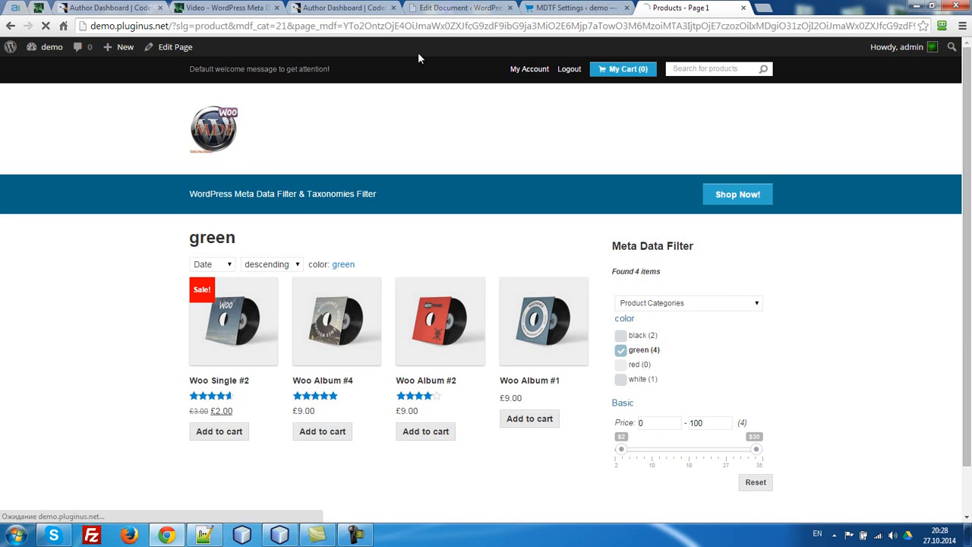
{"action": "left_click", "coordinate": [456, 7]}
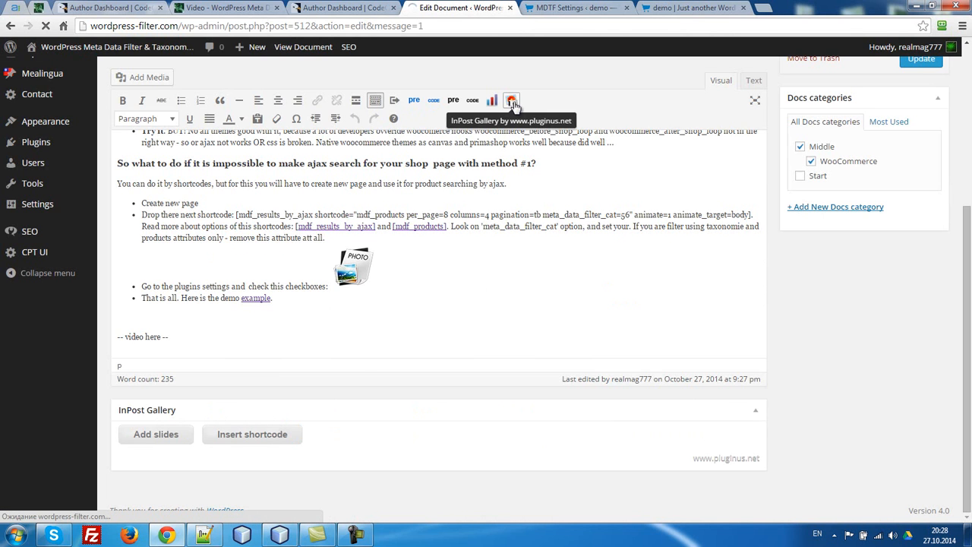
- View the published 'Using AJAX in searching for woocommerce' article and highlight its 'Go to the plugins settings' step
{"action": "left_click", "coordinate": [302, 45]}
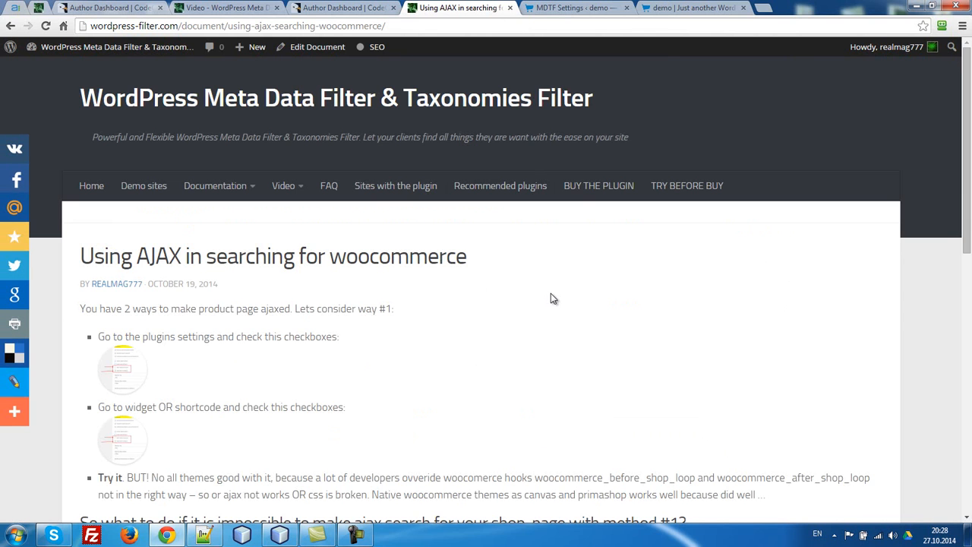
{"action": "scroll", "scroll_direction": "down", "scroll_amount": 3}
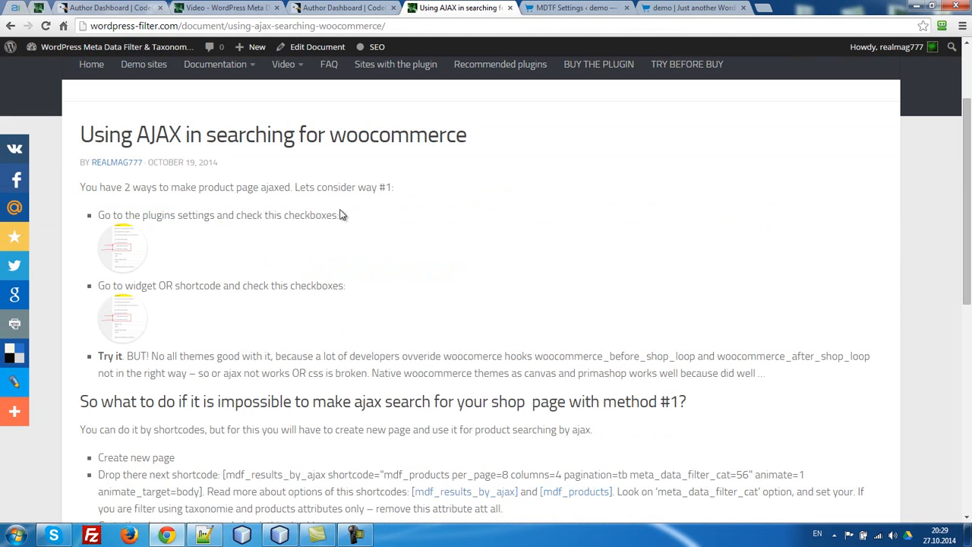
{"action": "triple_click", "coordinate": [213, 216]}
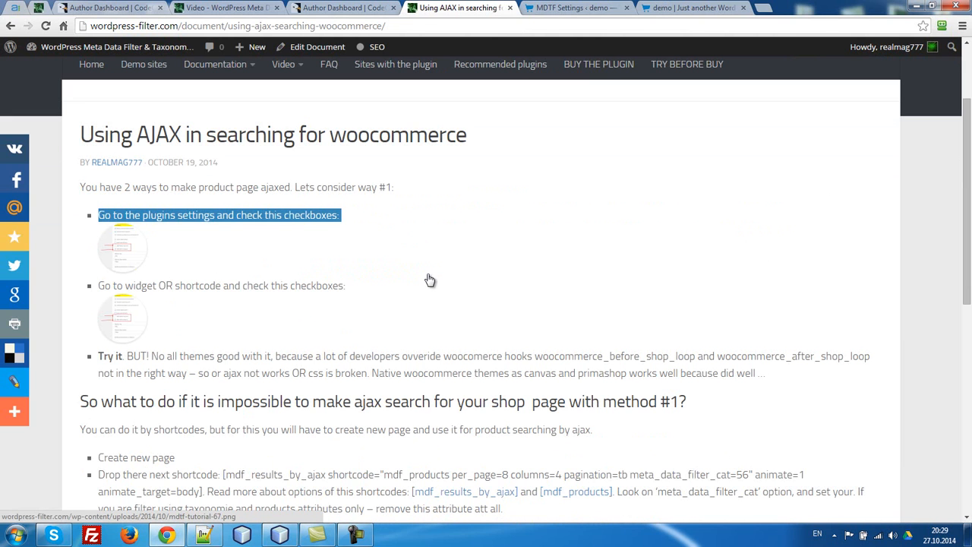
{"action": "mouse_move", "coordinate": [565, 11]}
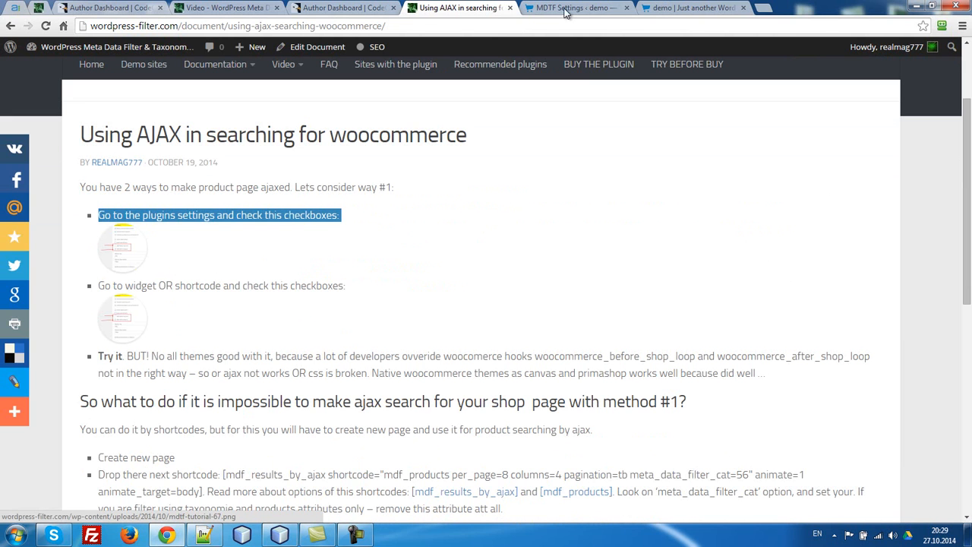
- Enable 'Try to make shop page AJAXED' in the MDTF WooCommerce settings and save
{"action": "left_click", "coordinate": [578, 8]}
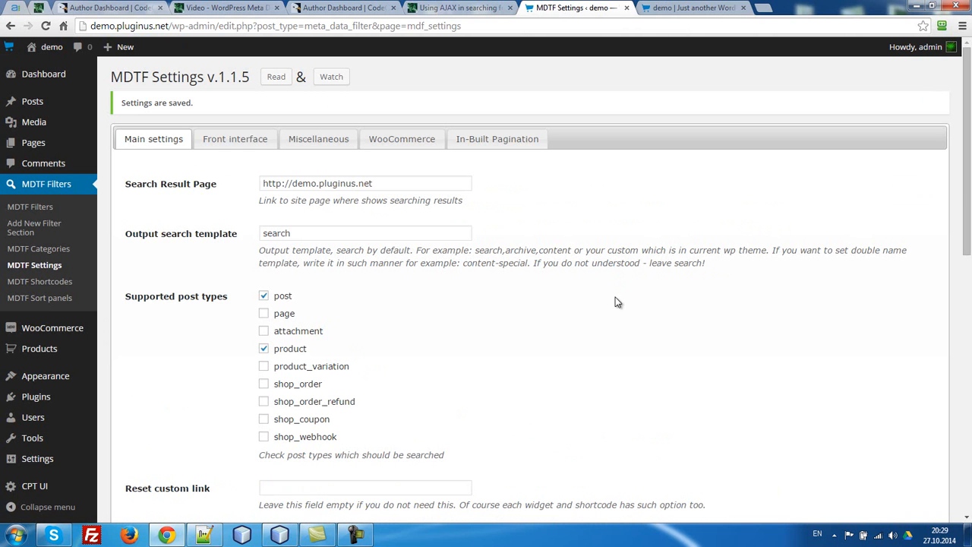
{"action": "mouse_move", "coordinate": [416, 155]}
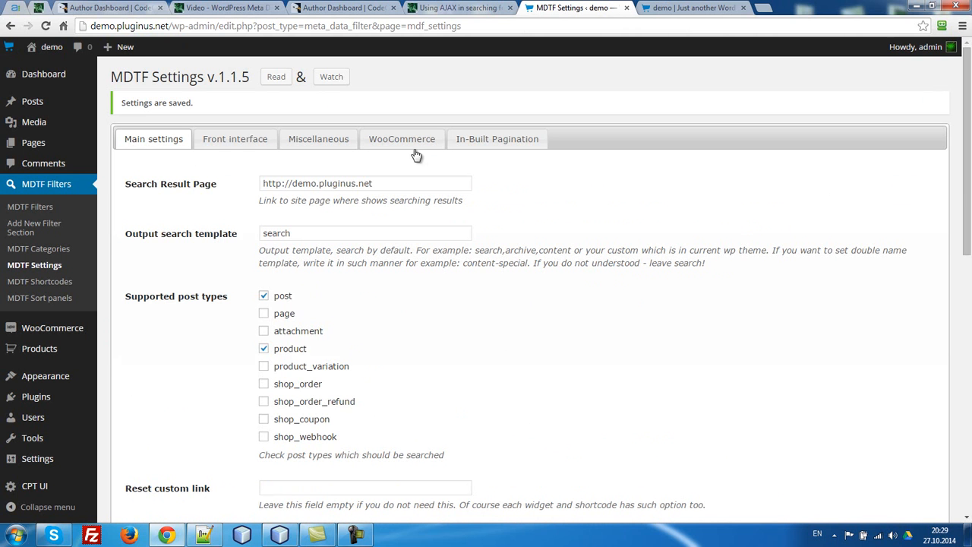
{"action": "left_click", "coordinate": [401, 140]}
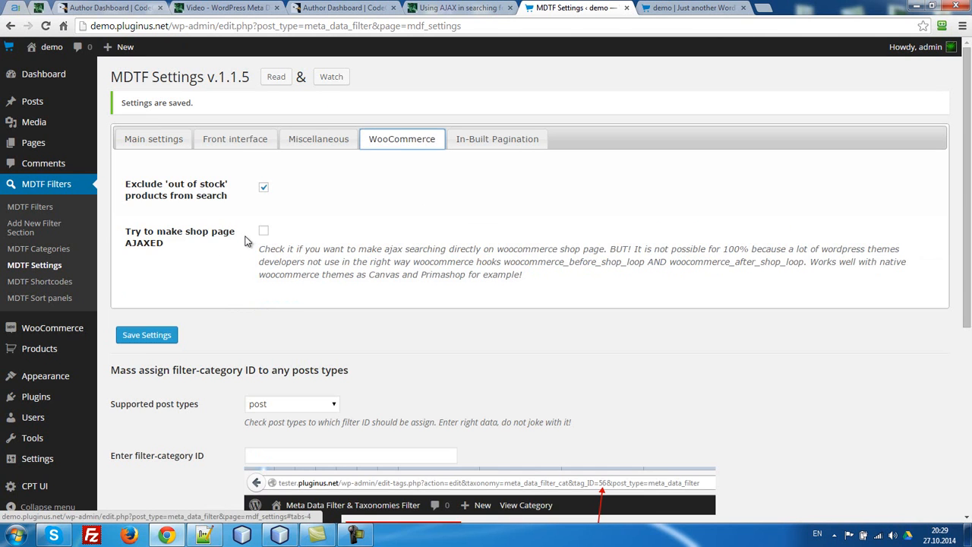
{"action": "left_click", "coordinate": [265, 230]}
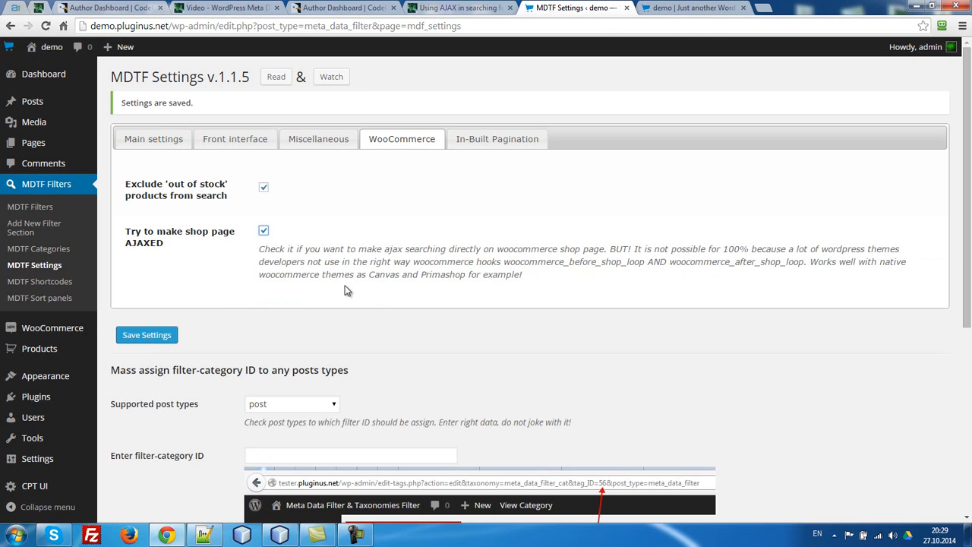
{"action": "left_click", "coordinate": [152, 138]}
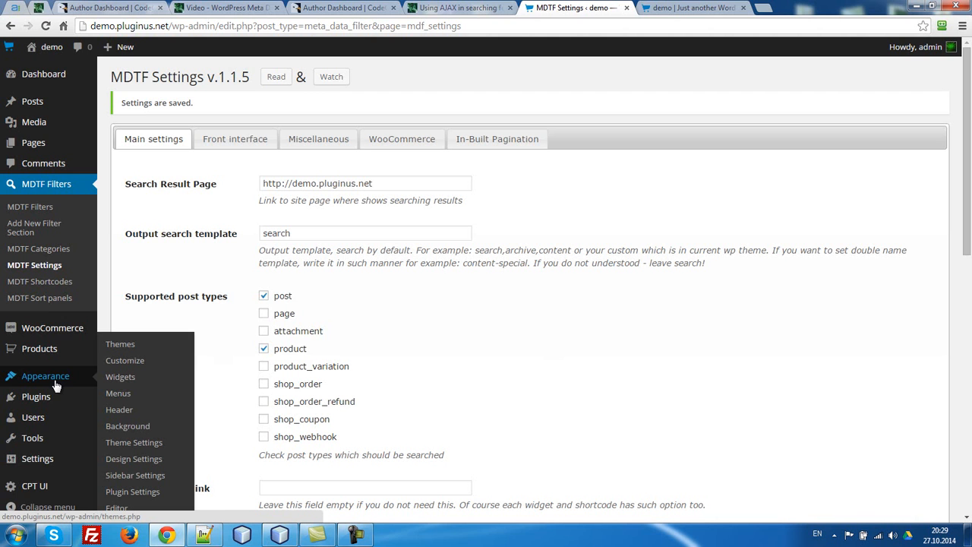
{"action": "mouse_move", "coordinate": [88, 392]}
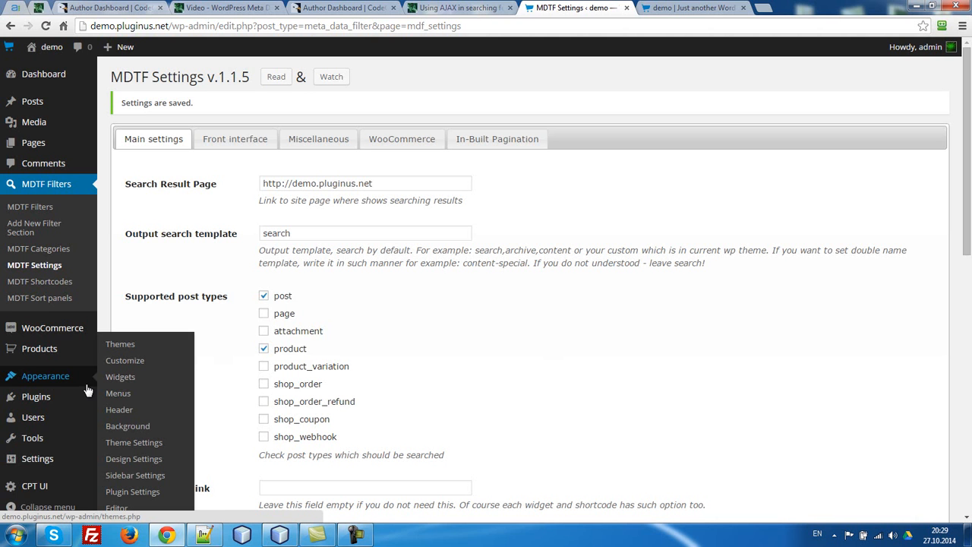
- Untick 'Auto submit form' in the Meta Data Filter widget under Appearance > Widgets and save
{"action": "left_click", "coordinate": [120, 376]}
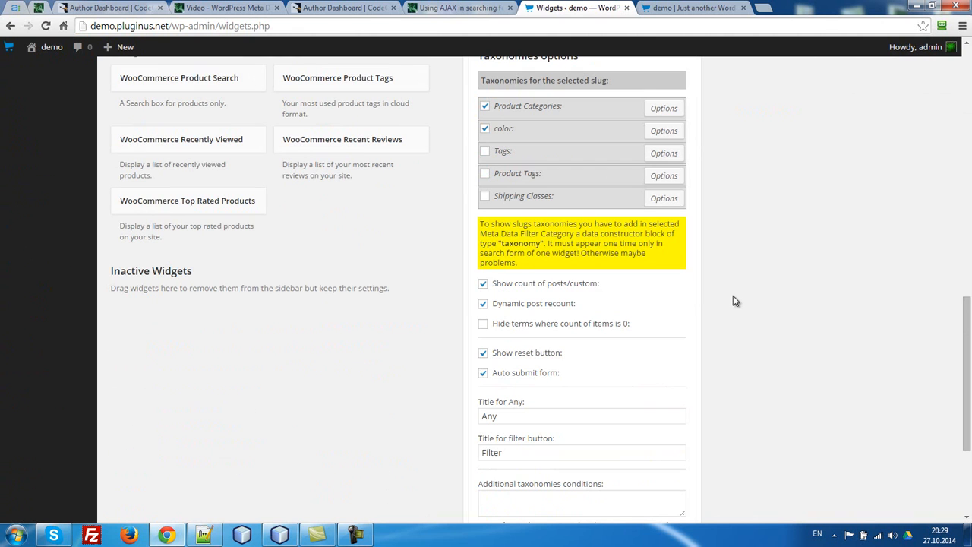
{"action": "mouse_move", "coordinate": [501, 380]}
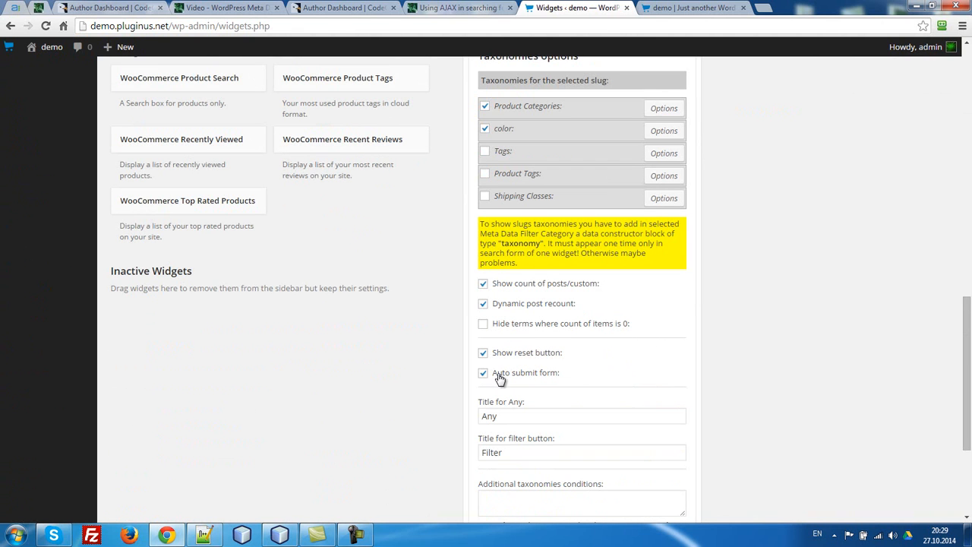
{"action": "left_click", "coordinate": [483, 372]}
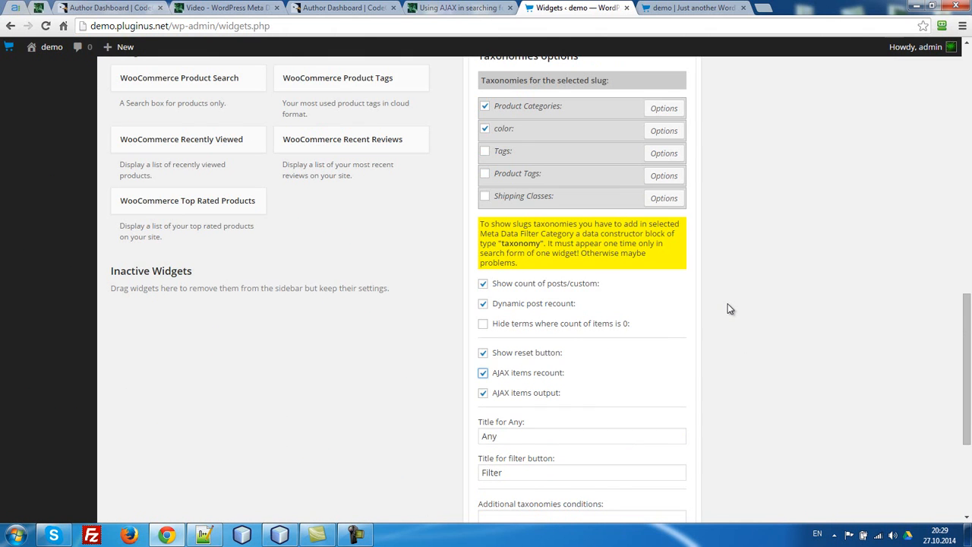
{"action": "scroll", "scroll_direction": "down", "scroll_amount": 3}
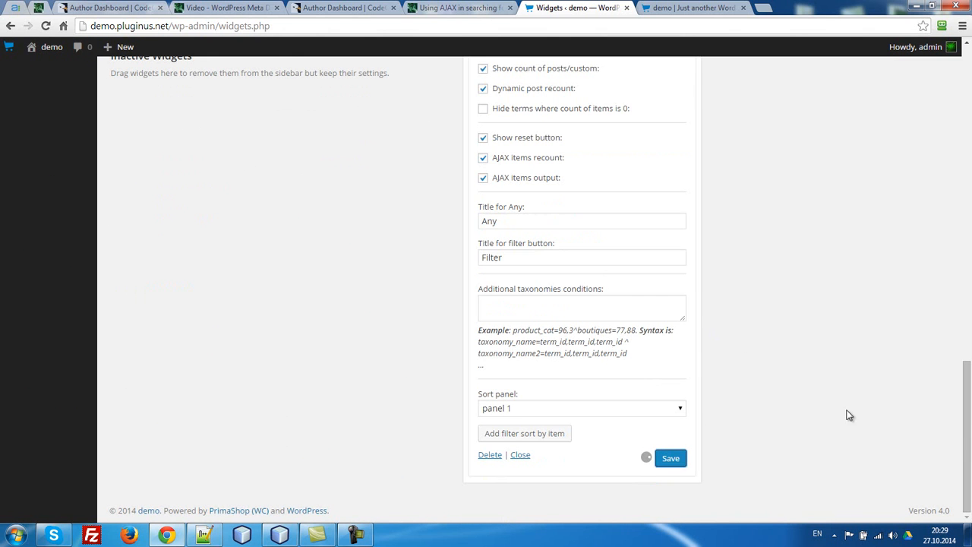
{"action": "left_click", "coordinate": [691, 7]}
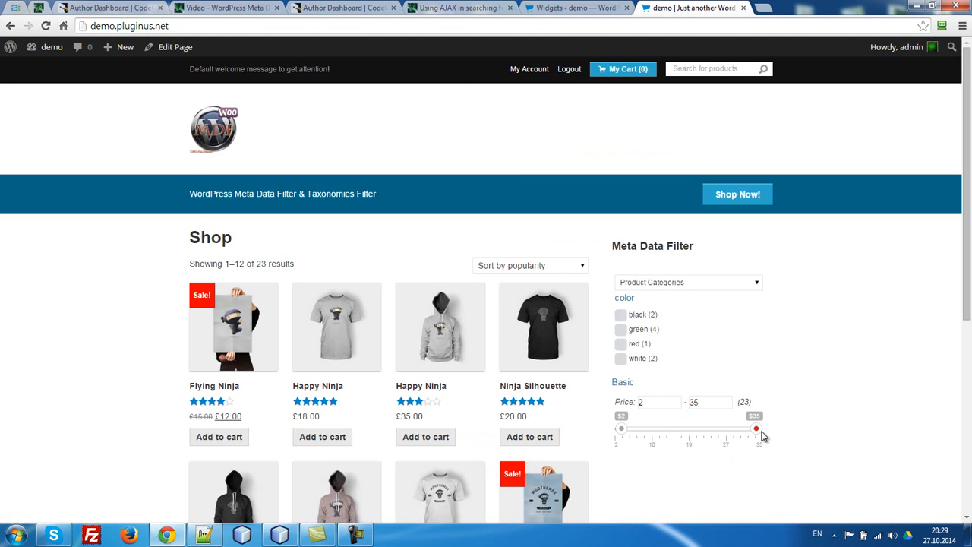
- Tick 'green' in the shop filter widget so the four matching albums load via AJAX
{"action": "left_click", "coordinate": [620, 328]}
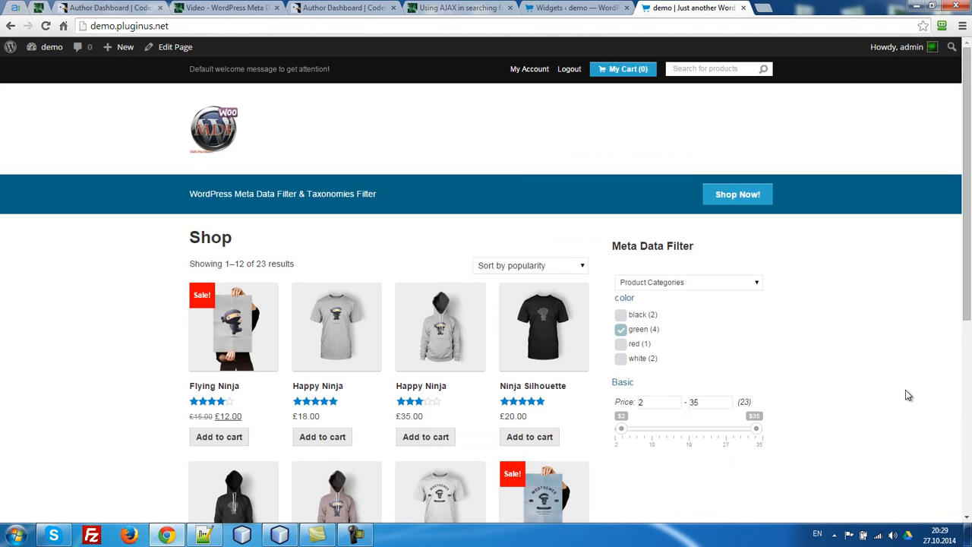
{"action": "left_click", "coordinate": [619, 328]}
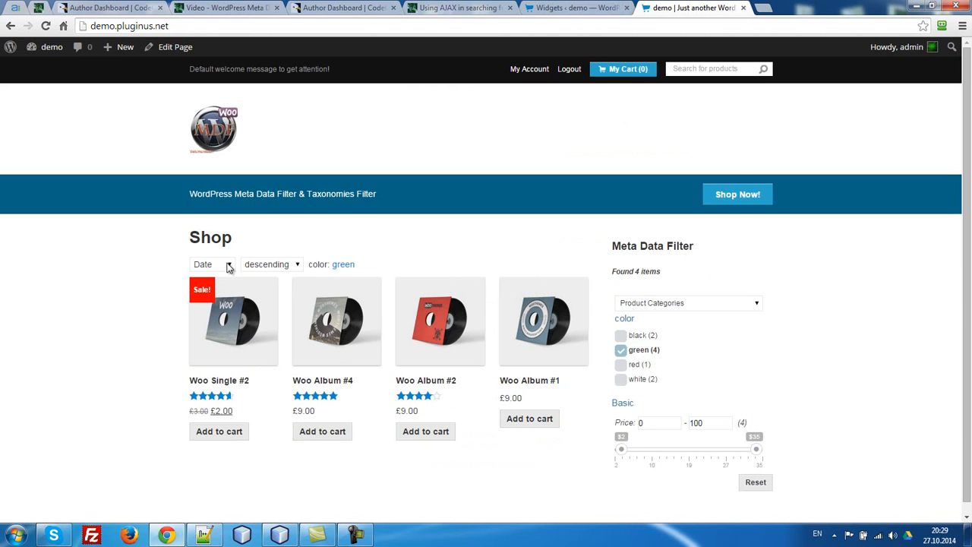
{"action": "mouse_move", "coordinate": [85, 292]}
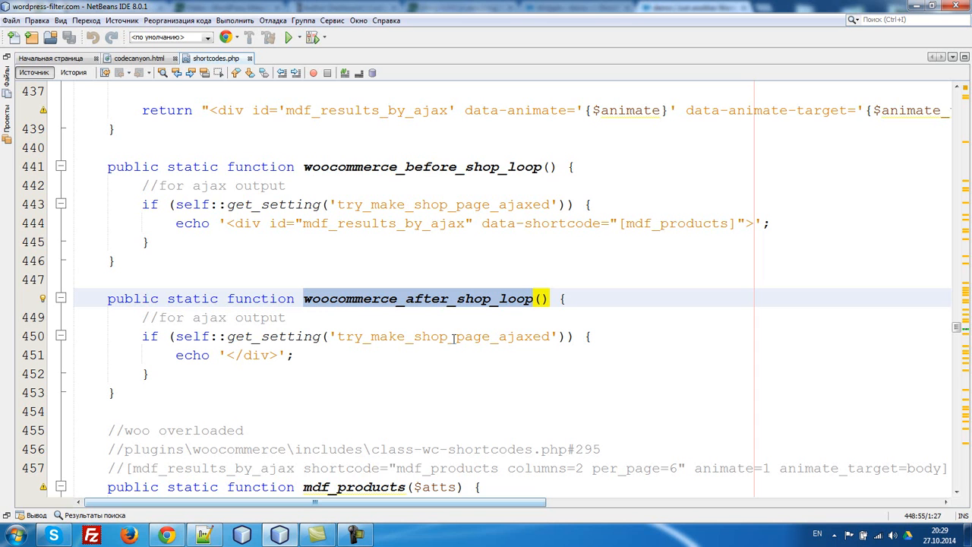
- Show woocommerce_before_shop_loop and woocommerce_after_shop_loop in shortcodes.php in NetBeans
{"action": "left_click", "coordinate": [423, 166]}
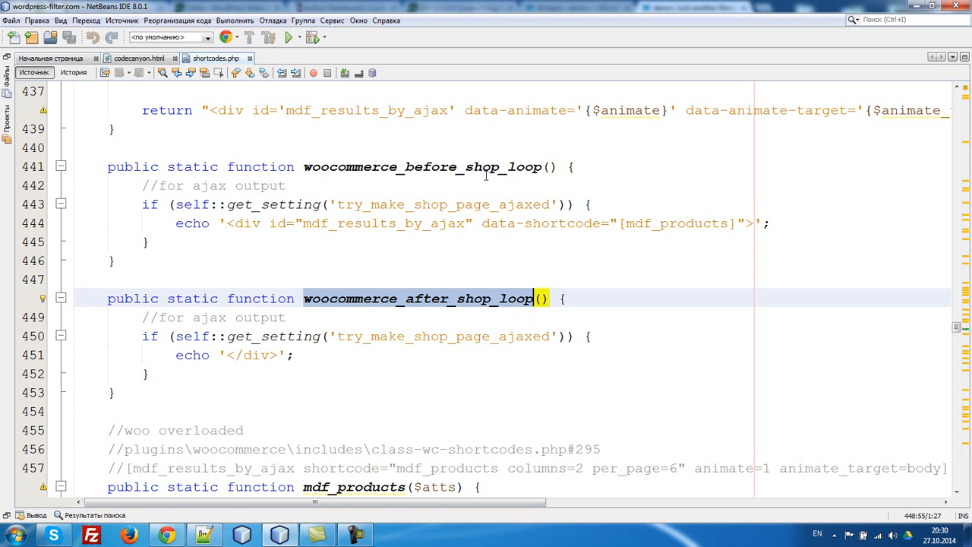
{"action": "left_click", "coordinate": [422, 165]}
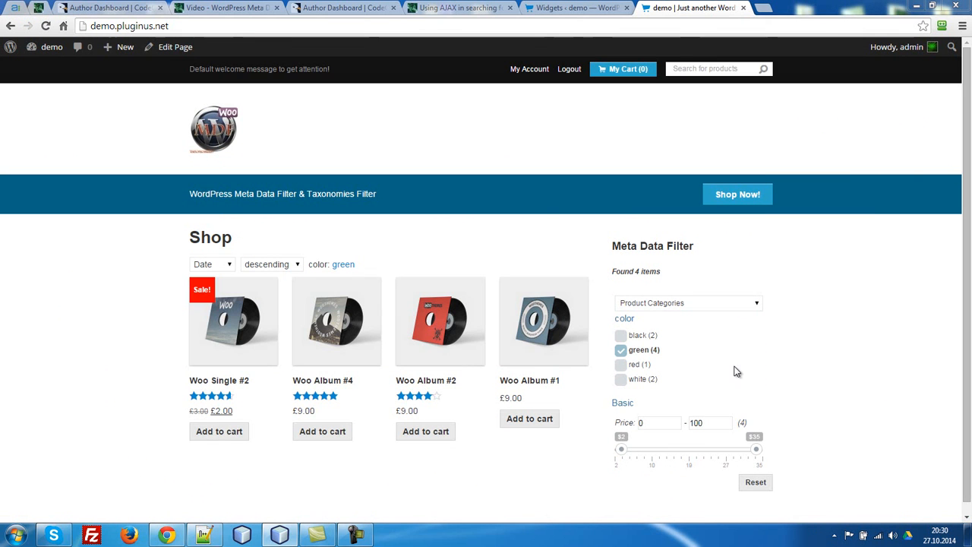
{"action": "mouse_move", "coordinate": [820, 351]}
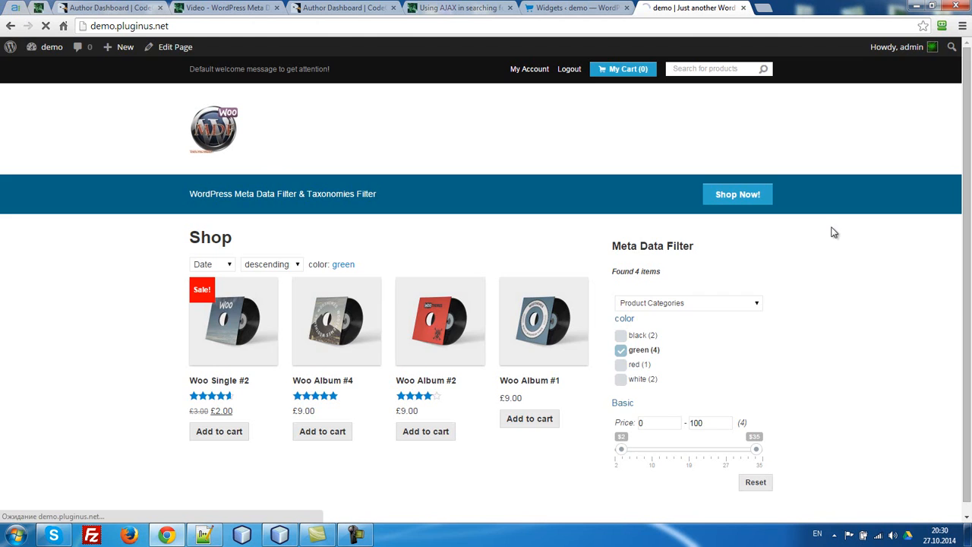
- Reload the demo shop to list all 23 products, then return to the Widgets settings
{"action": "left_click", "coordinate": [620, 349]}
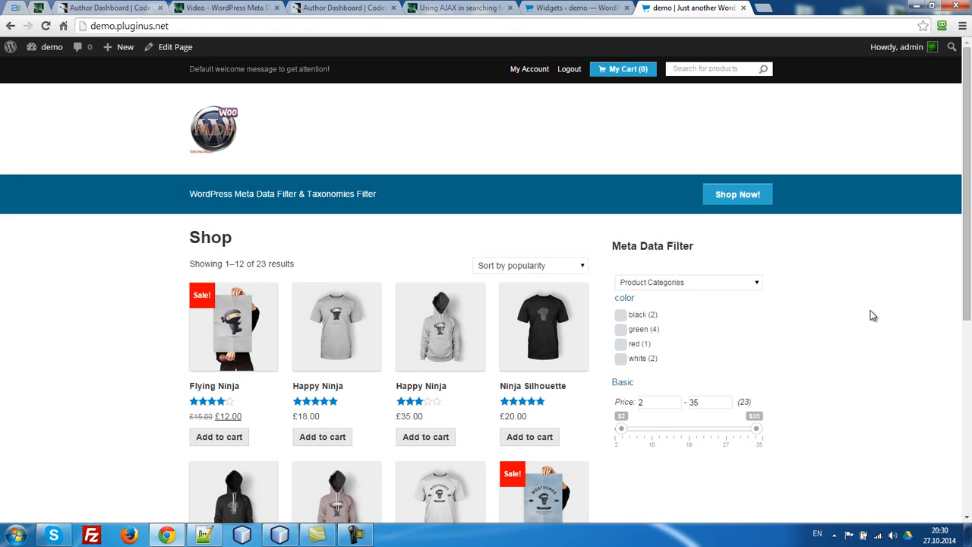
{"action": "left_click", "coordinate": [574, 7]}
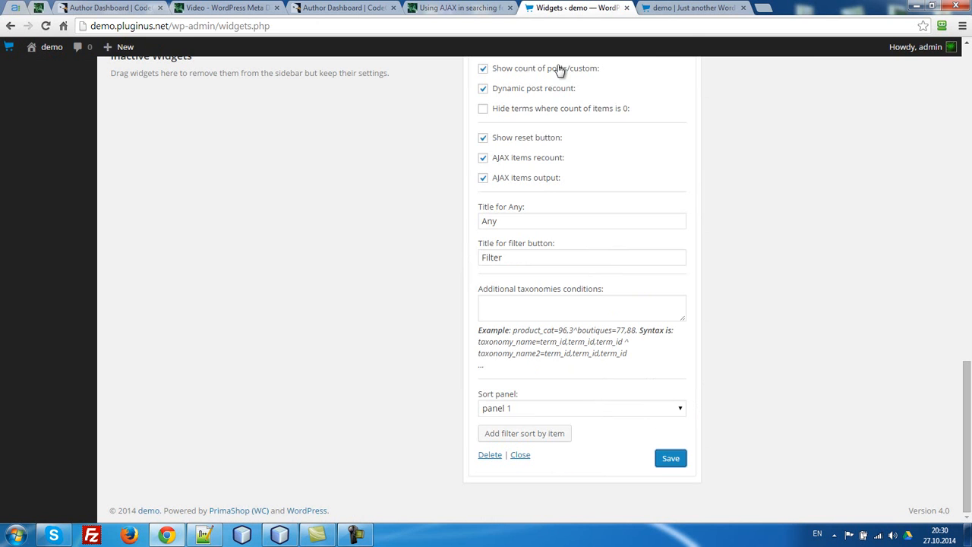
- Add a new page titled 'shop 2' and move into its content box
{"action": "scroll", "scroll_direction": "up", "scroll_amount": 3}
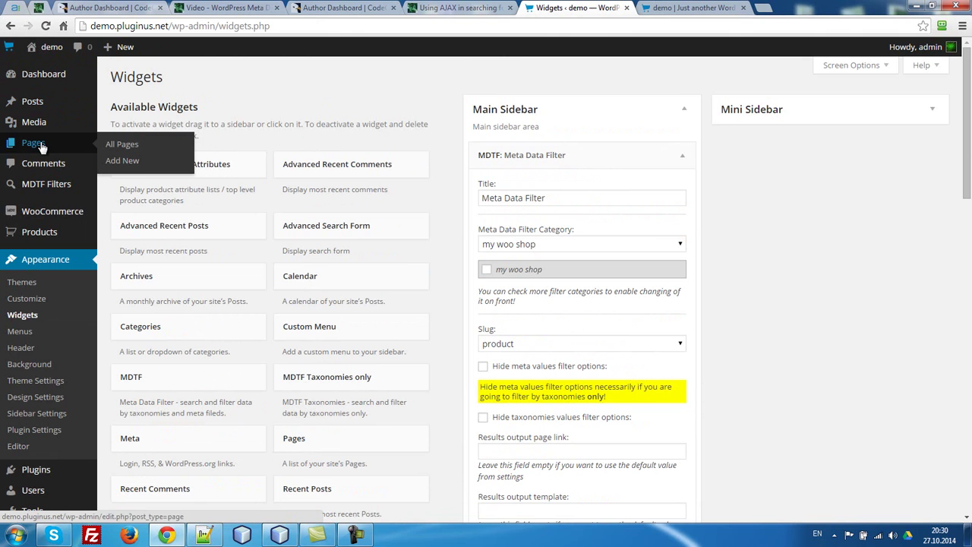
{"action": "left_click", "coordinate": [122, 161]}
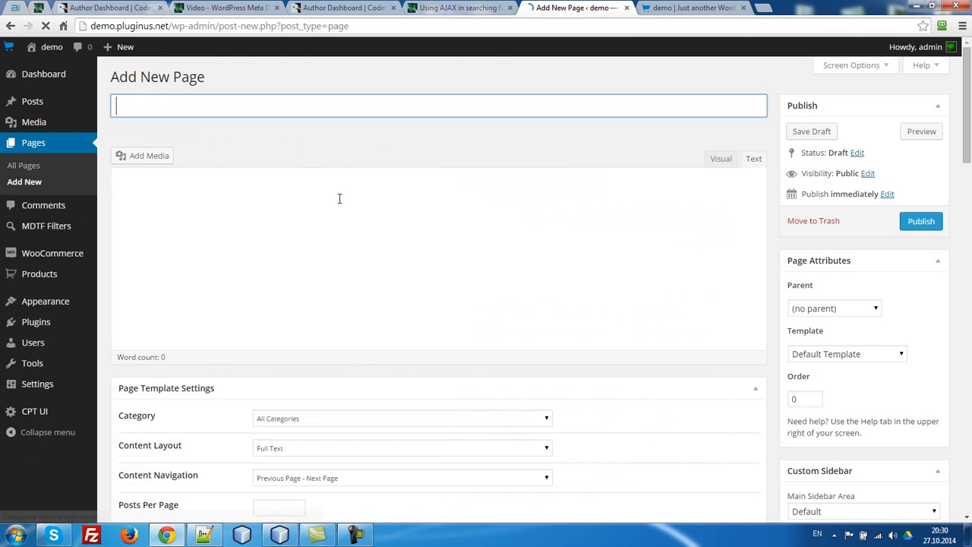
{"action": "type", "text": "shop"}
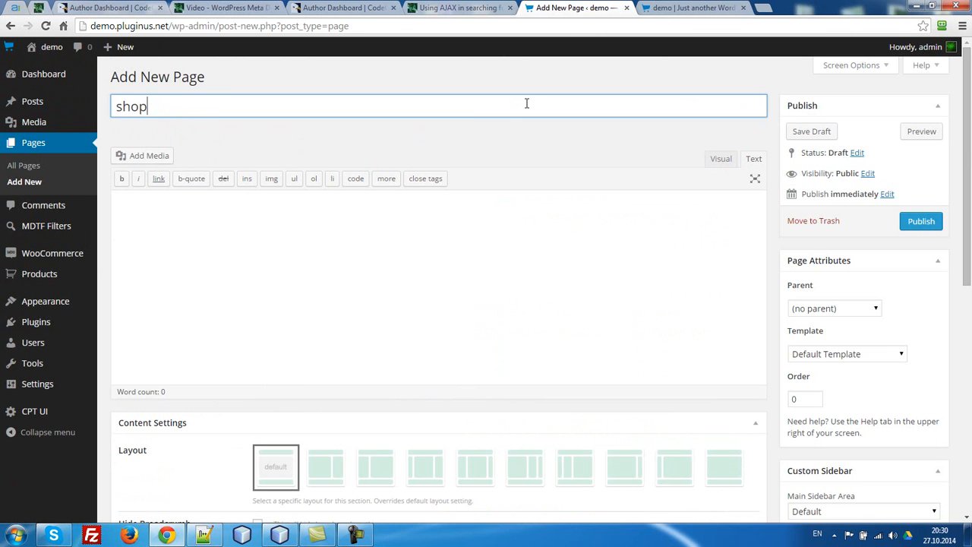
{"action": "type", "text": "2"}
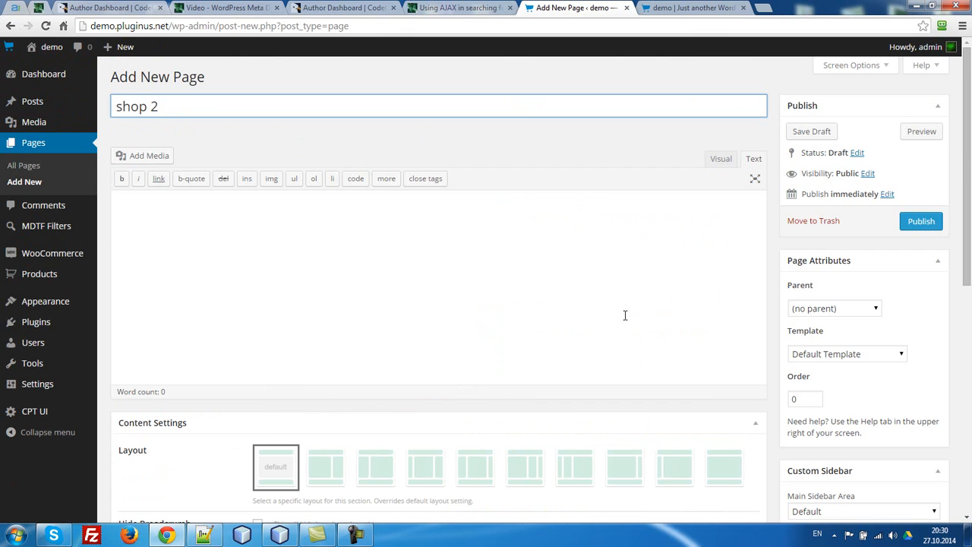
{"action": "left_click", "coordinate": [723, 466]}
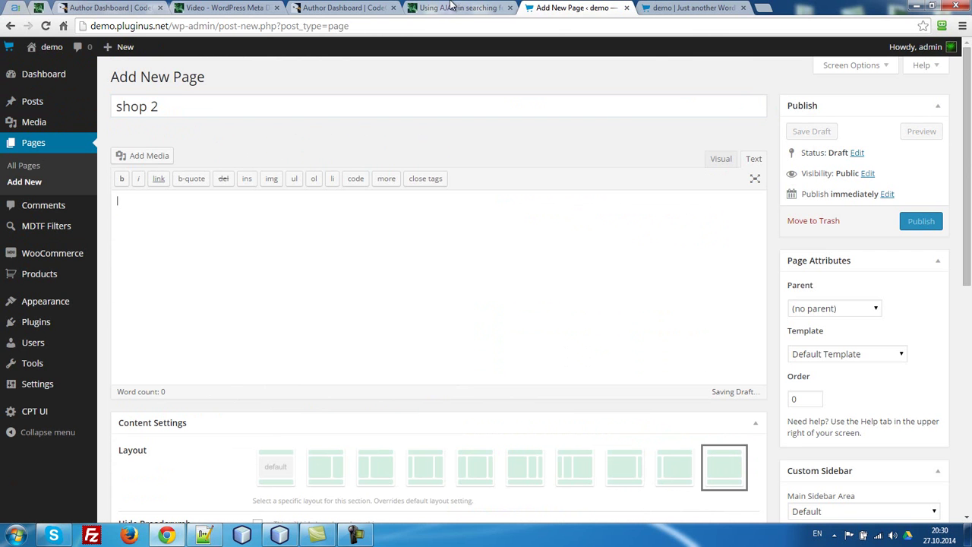
- Copy the [mdf_results_by_ajax …] shortcode from method #2 of the documentation and return to the shop 2 draft
{"action": "left_click", "coordinate": [455, 7]}
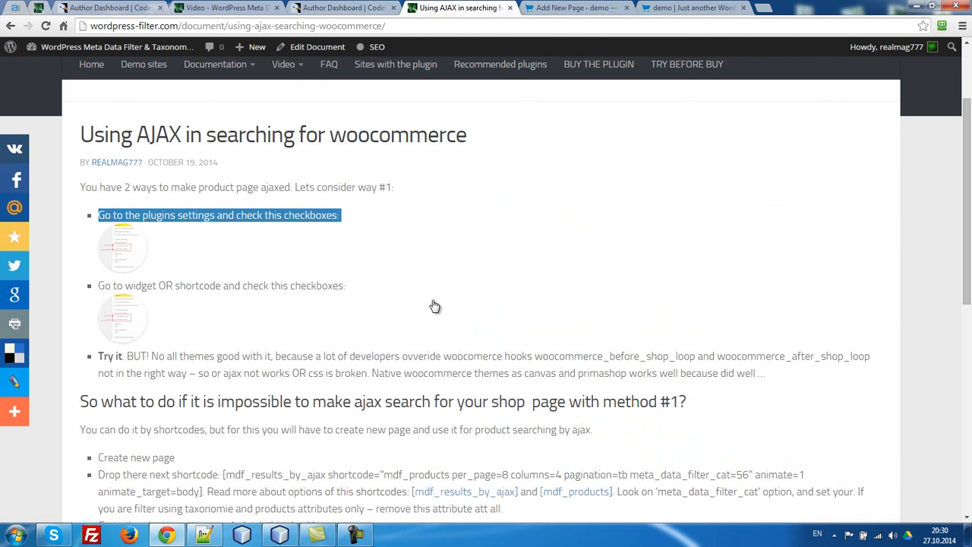
{"action": "scroll", "scroll_direction": "down", "scroll_amount": 3}
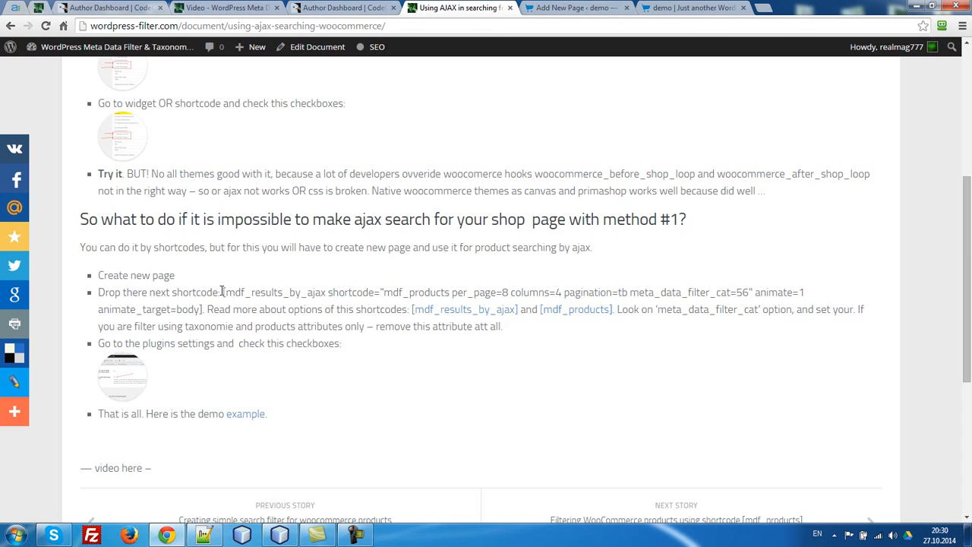
{"action": "left_click_drag", "start_coordinate": [222, 291], "coordinate": [203, 310]}
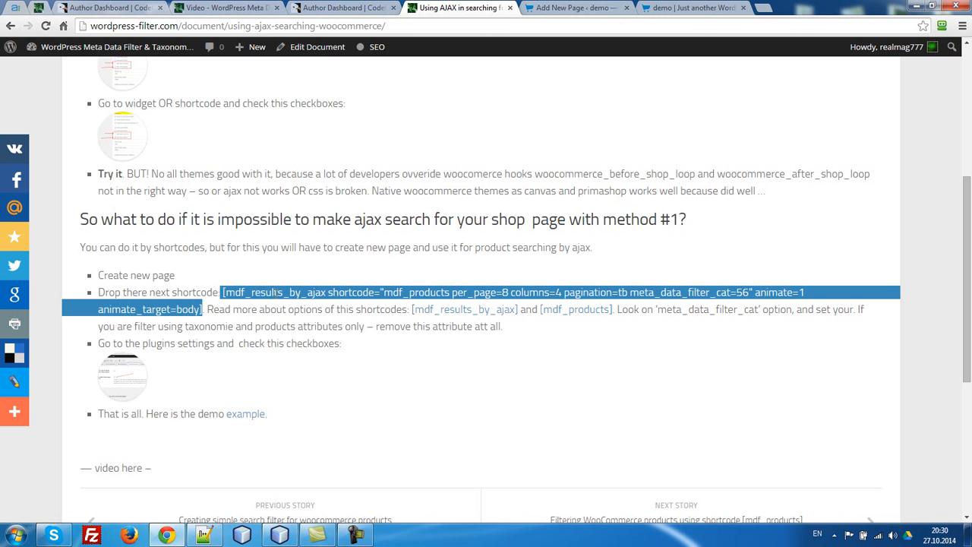
{"action": "mouse_move", "coordinate": [433, 313]}
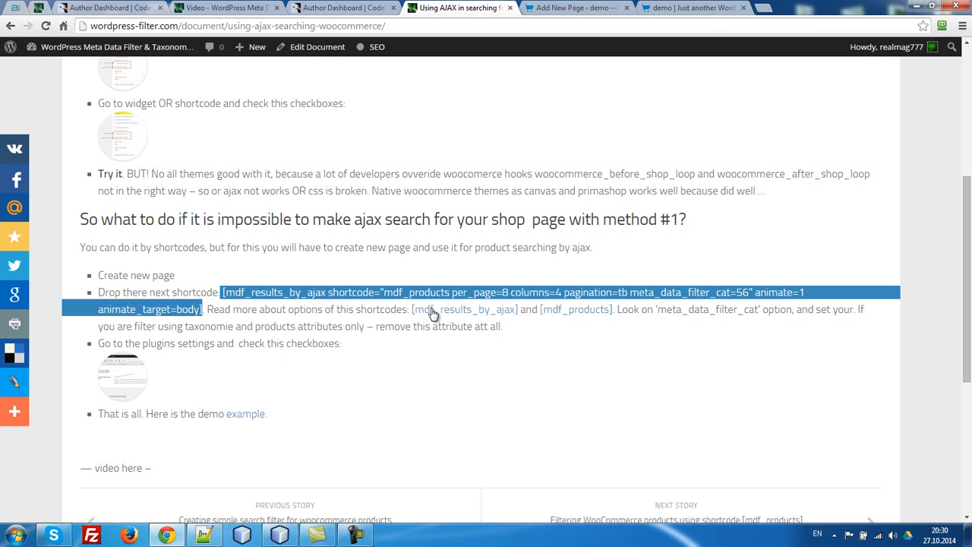
{"action": "left_click", "coordinate": [574, 8]}
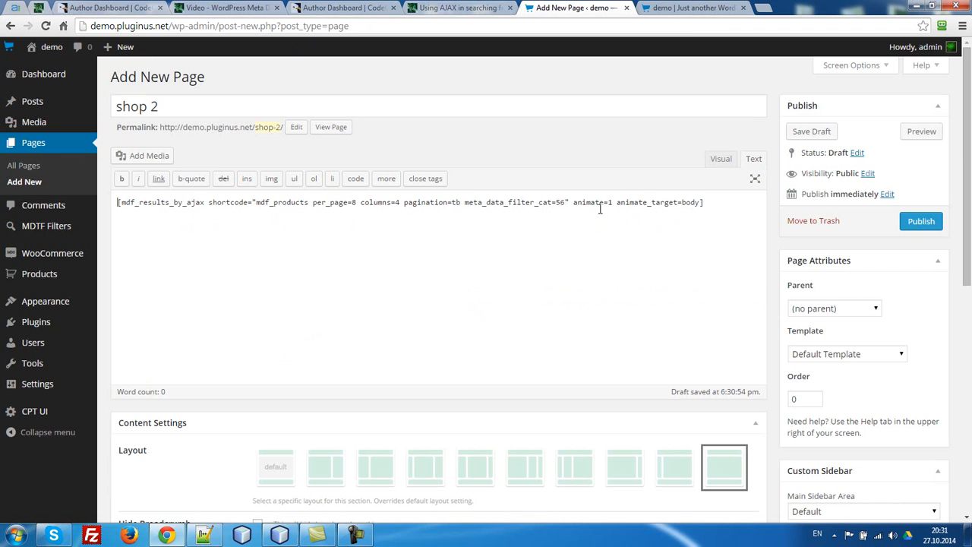
- Look up the 'my woo shop' filter category id under MDTF Filters > MDTF Categories
{"action": "double_click", "coordinate": [515, 202]}
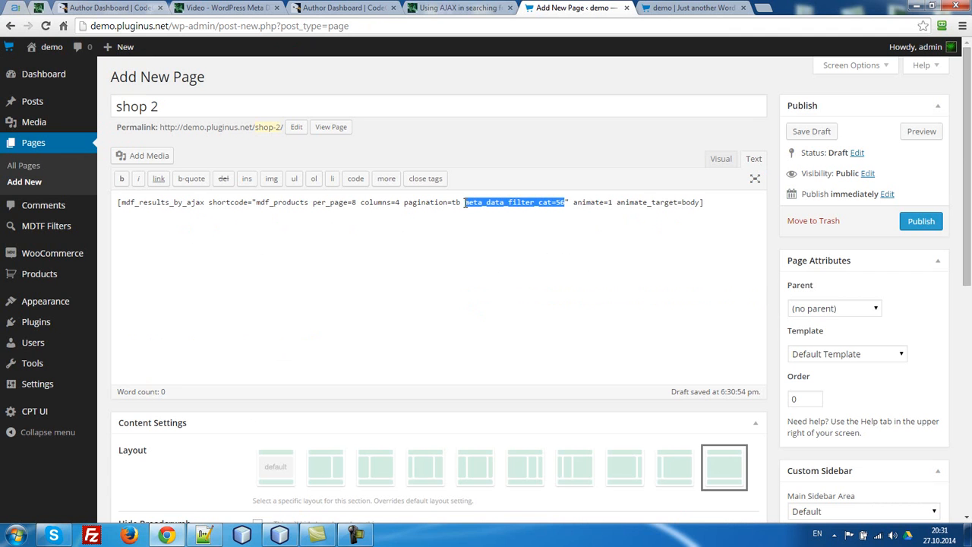
{"action": "mouse_move", "coordinate": [525, 258]}
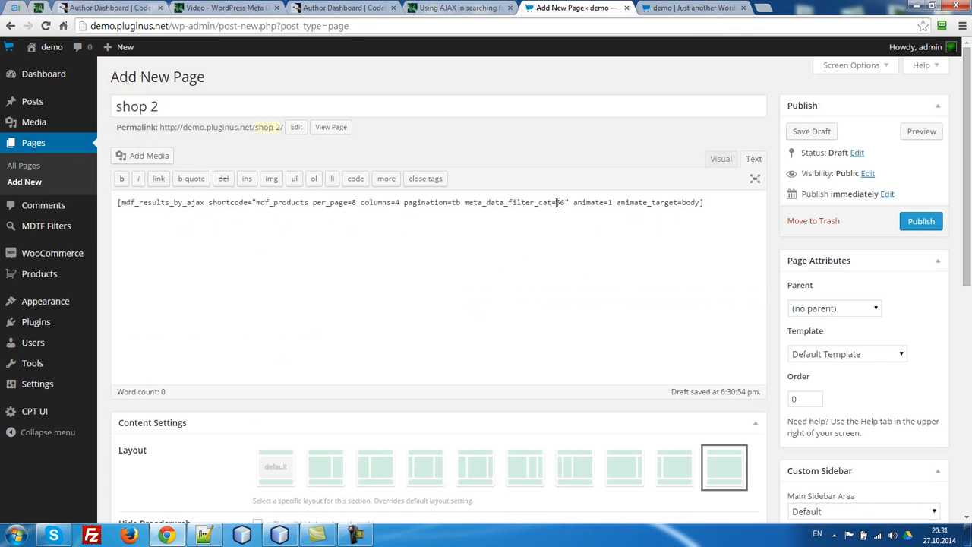
{"action": "double_click", "coordinate": [559, 202]}
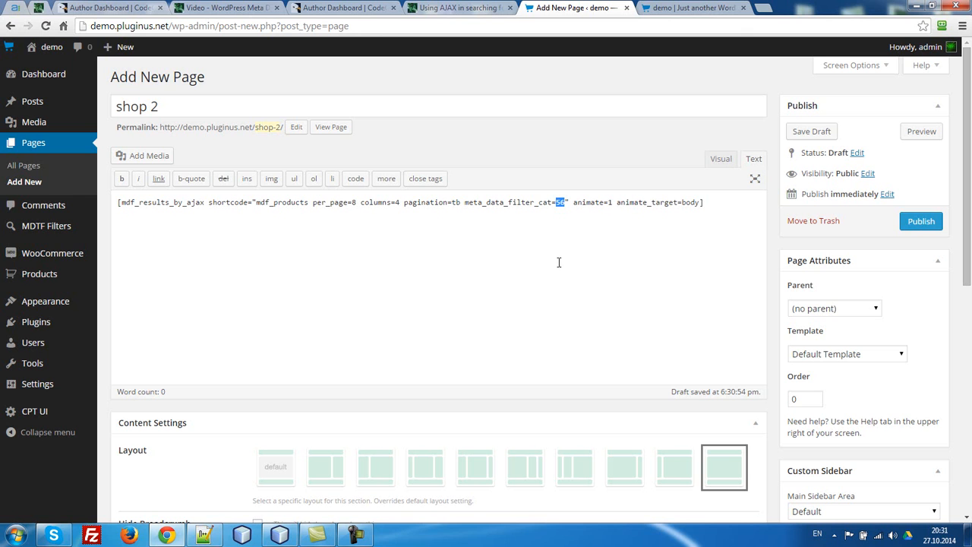
{"action": "mouse_move", "coordinate": [46, 225]}
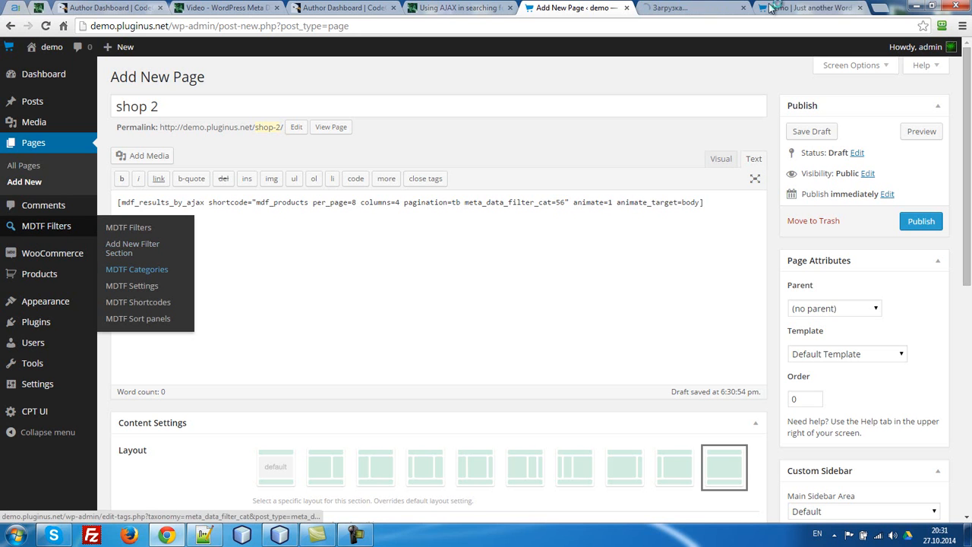
{"action": "left_click", "coordinate": [137, 269]}
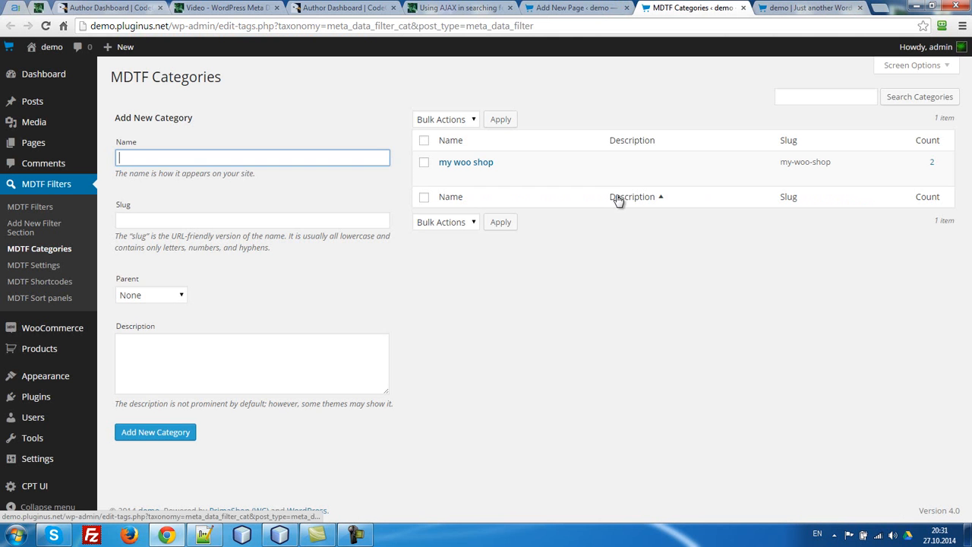
{"action": "left_click", "coordinate": [465, 161]}
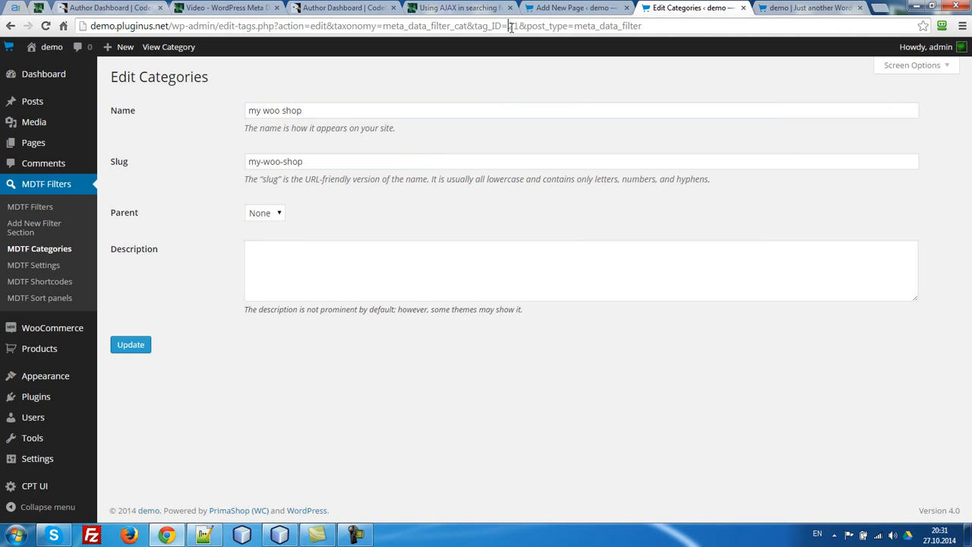
{"action": "left_click", "coordinate": [574, 8]}
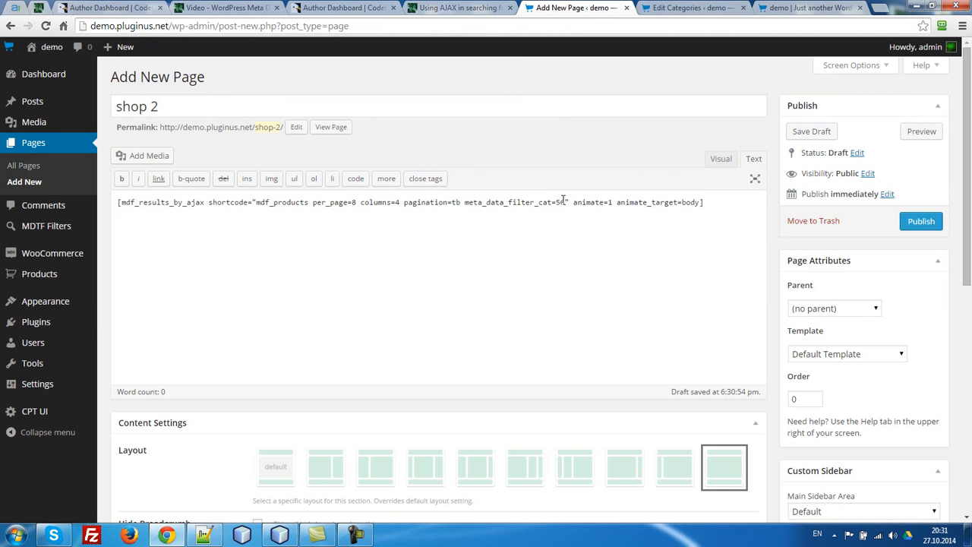
- Change meta_data_filter_cat from 56 to 21 in the shortcode and review its columns and mdf_products values
{"action": "double_click", "coordinate": [559, 202]}
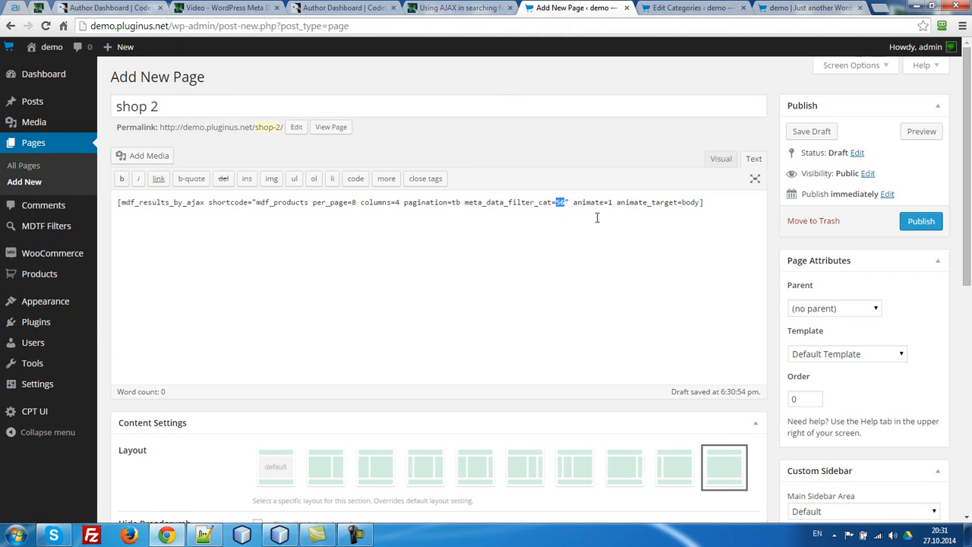
{"action": "type", "text": "21"}
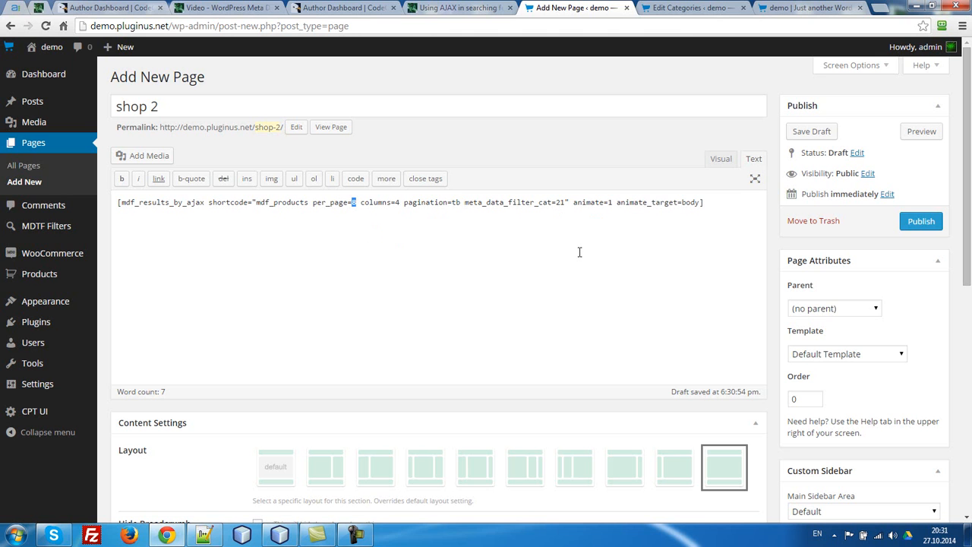
{"action": "mouse_move", "coordinate": [441, 219]}
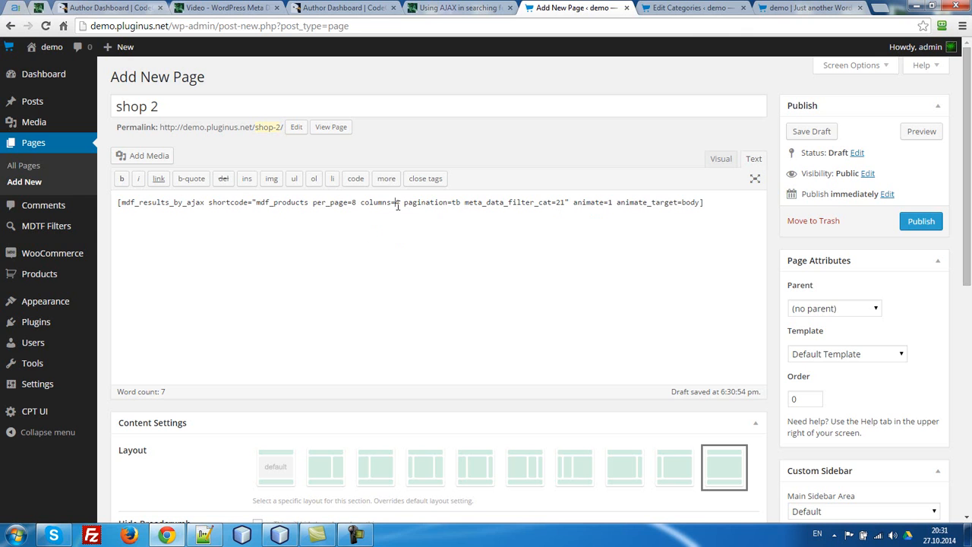
{"action": "double_click", "coordinate": [380, 202]}
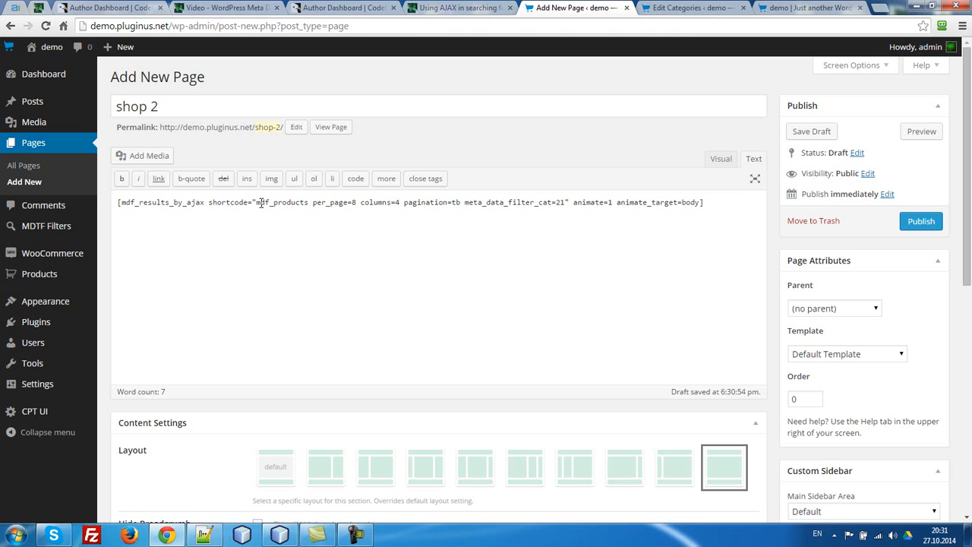
{"action": "double_click", "coordinate": [283, 202]}
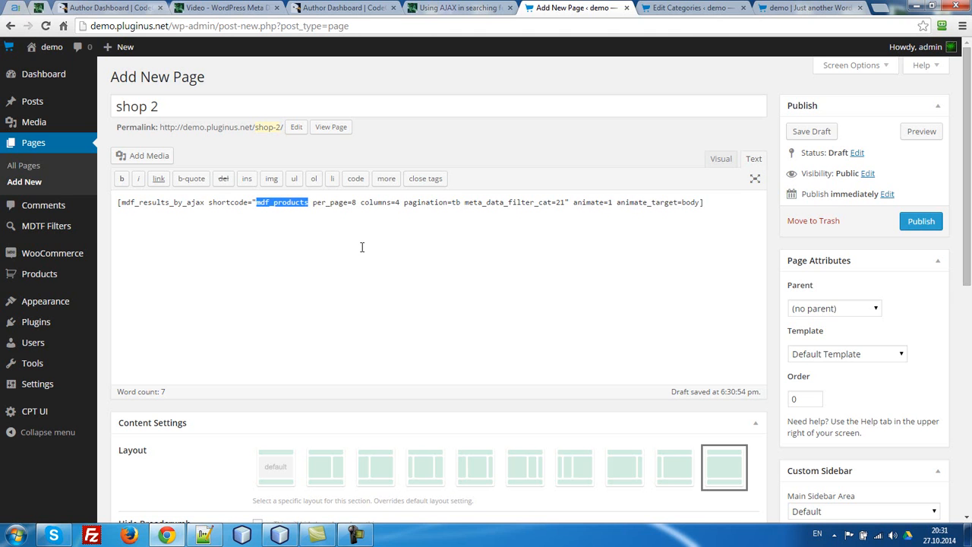
- Publish the shop 2 page and view it on the site with products beside the MDTF widget
{"action": "left_click", "coordinate": [921, 222]}
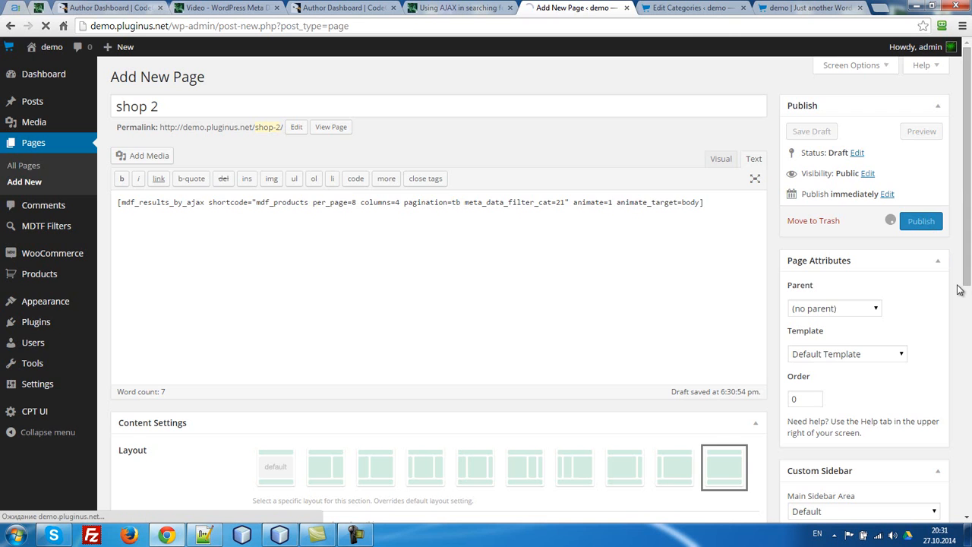
{"action": "left_click", "coordinate": [920, 221]}
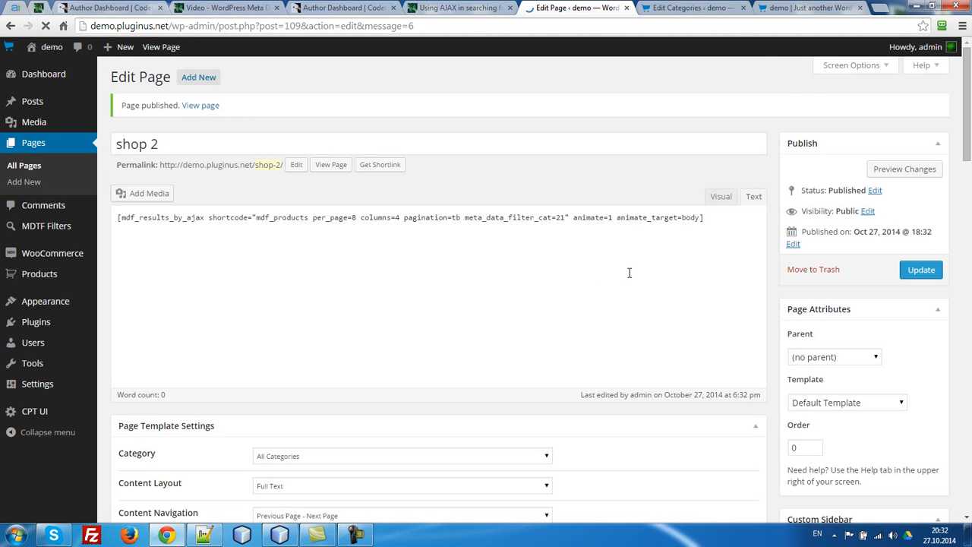
{"action": "scroll", "scroll_direction": "down", "scroll_amount": 3}
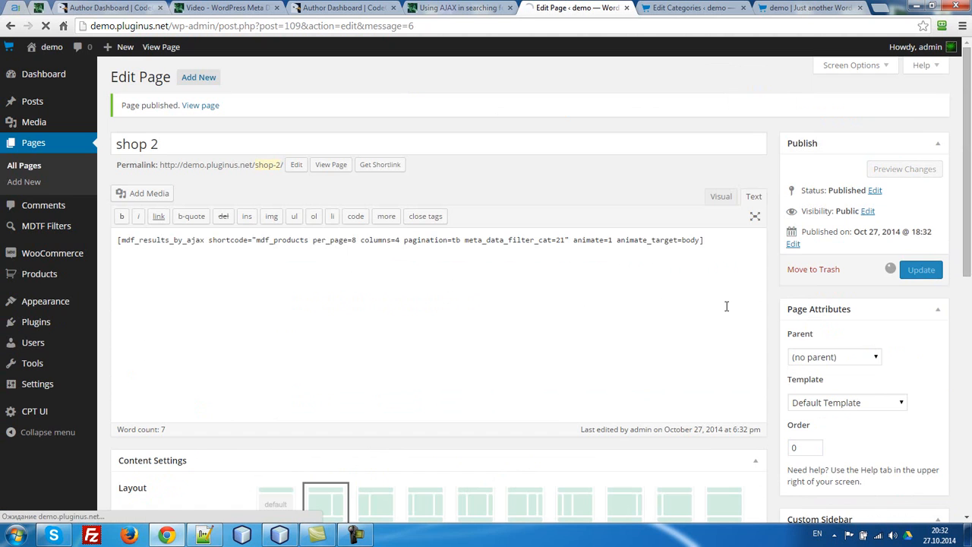
{"action": "left_click", "coordinate": [921, 270]}
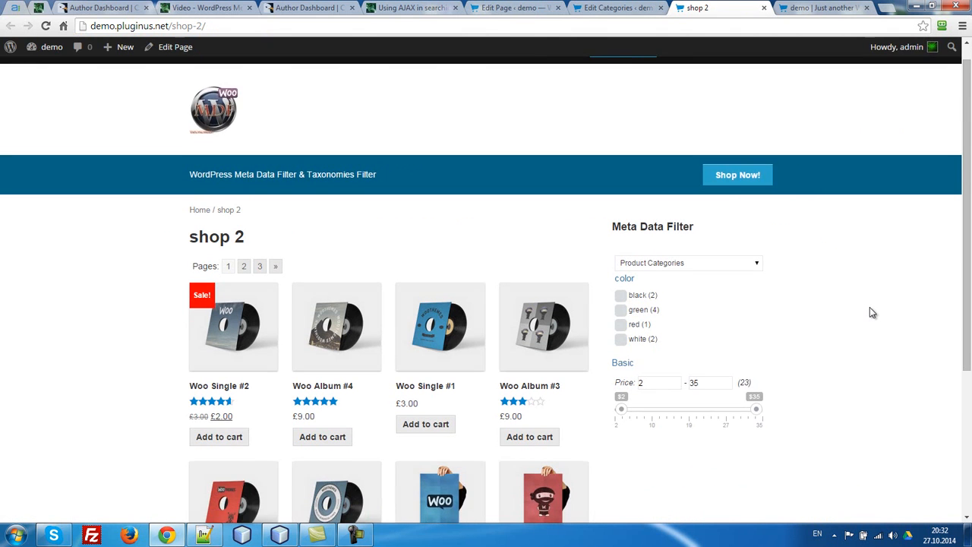
- Filter products to green and sort them by price in ascending order
{"action": "scroll", "scroll_direction": "down", "scroll_amount": 3}
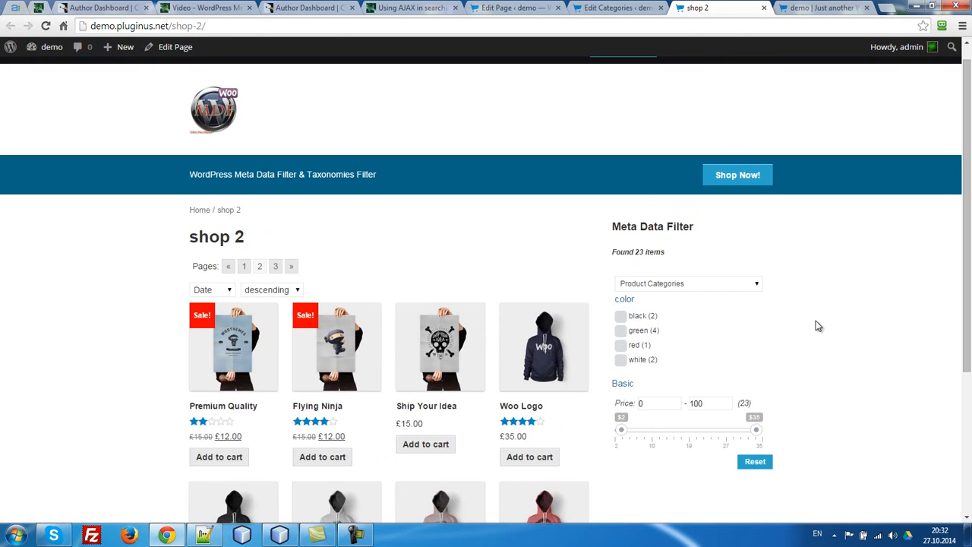
{"action": "mouse_move", "coordinate": [681, 344]}
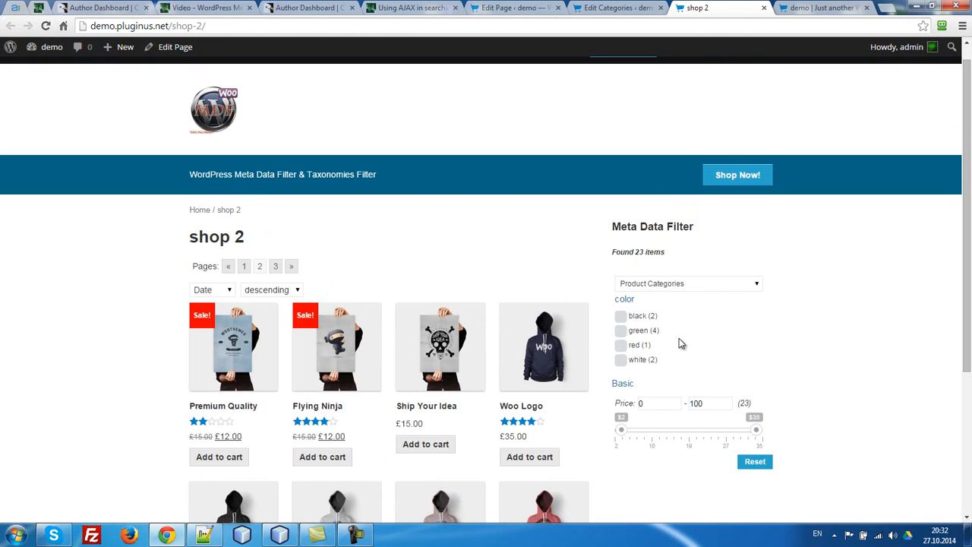
{"action": "left_click", "coordinate": [620, 331]}
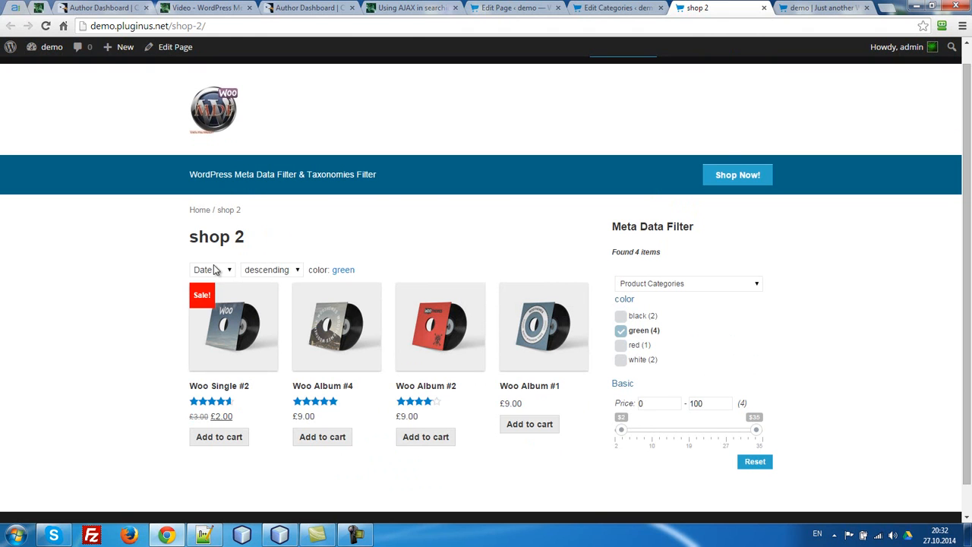
{"action": "left_click", "coordinate": [211, 270]}
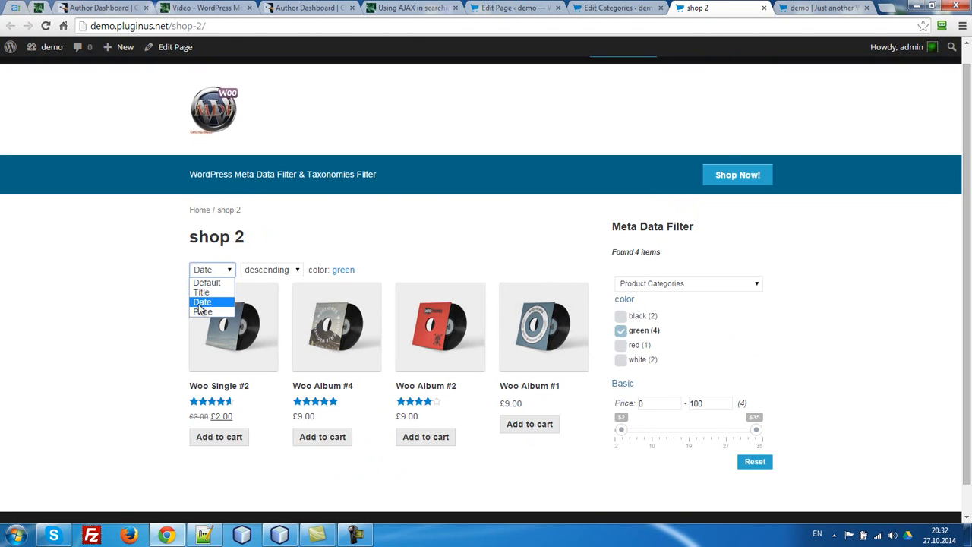
{"action": "left_click", "coordinate": [204, 311]}
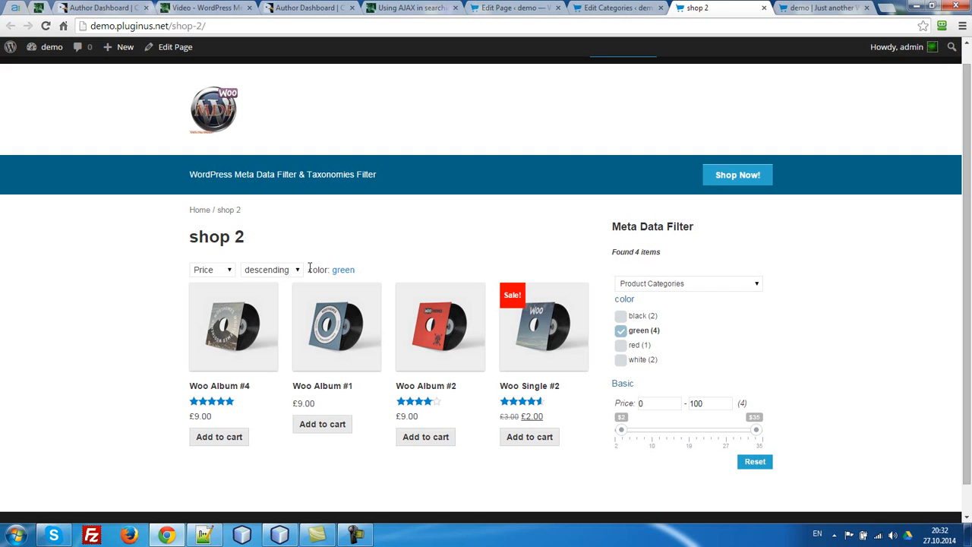
{"action": "left_click", "coordinate": [271, 270]}
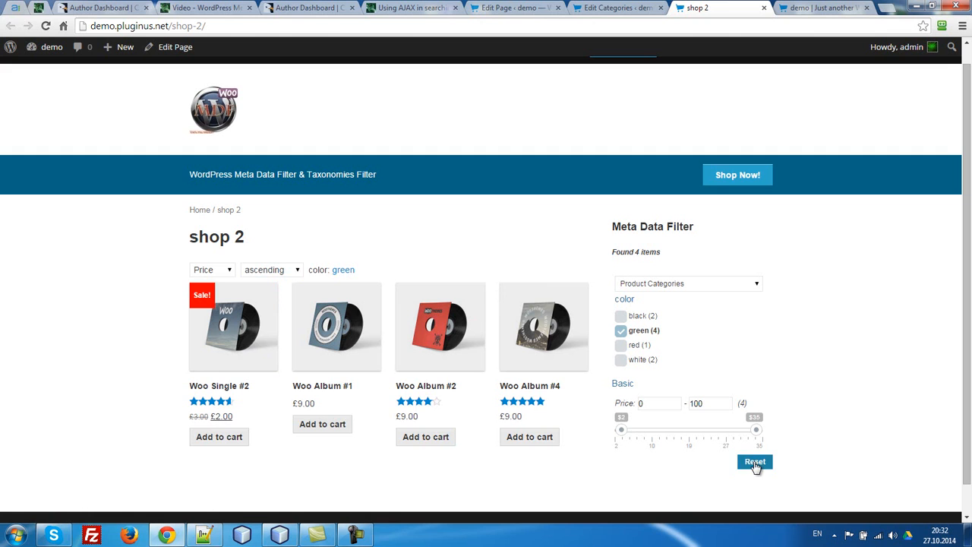
- Reset the filter so all 23 products return
{"action": "left_click", "coordinate": [754, 462]}
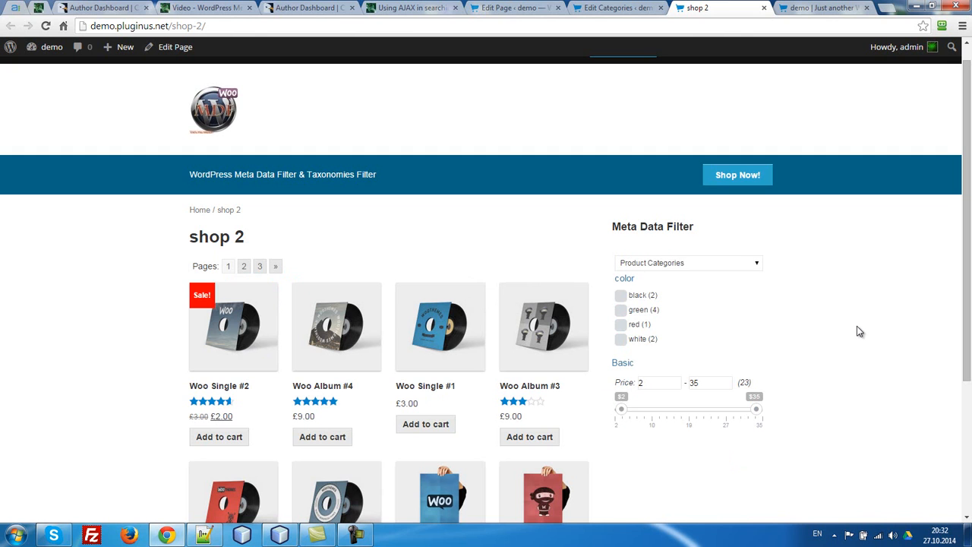
{"action": "mouse_move", "coordinate": [848, 312]}
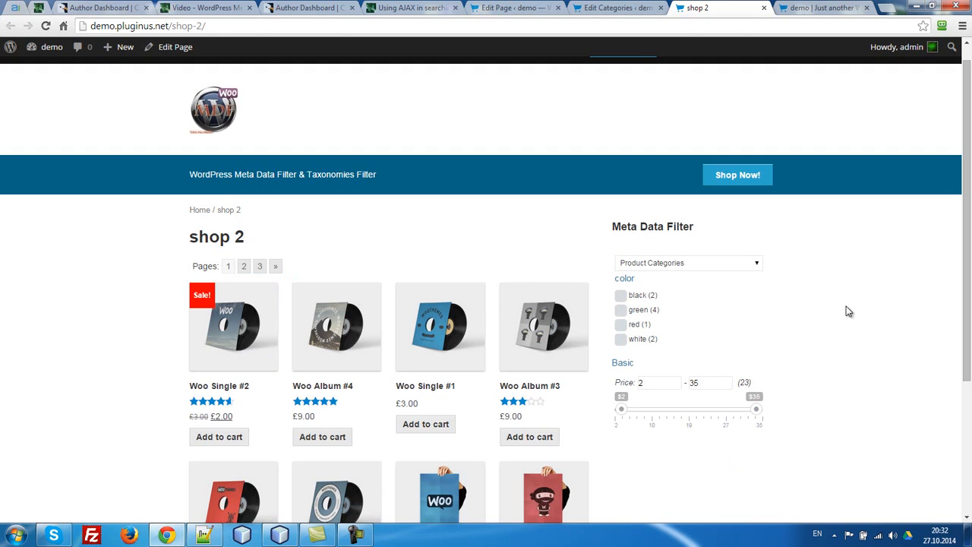
{"action": "mouse_move", "coordinate": [846, 310]}
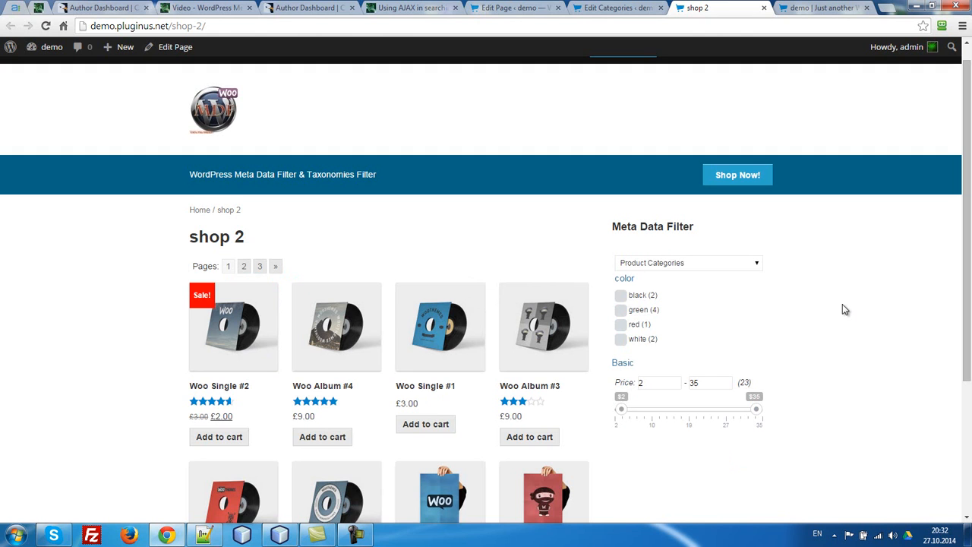
{"action": "mouse_move", "coordinate": [196, 264]}
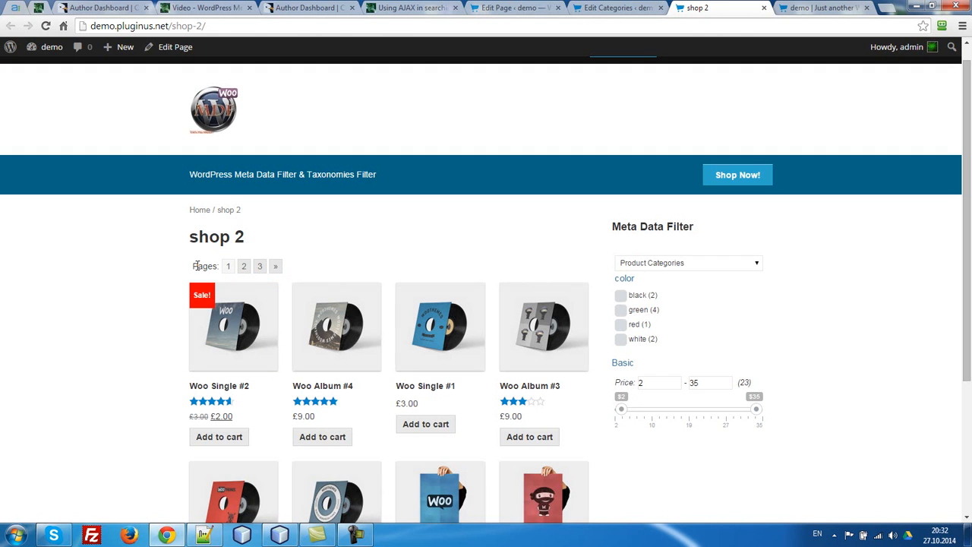
- Select the Pages label on shop 2 and switch to the filter category edit page
{"action": "double_click", "coordinate": [206, 266]}
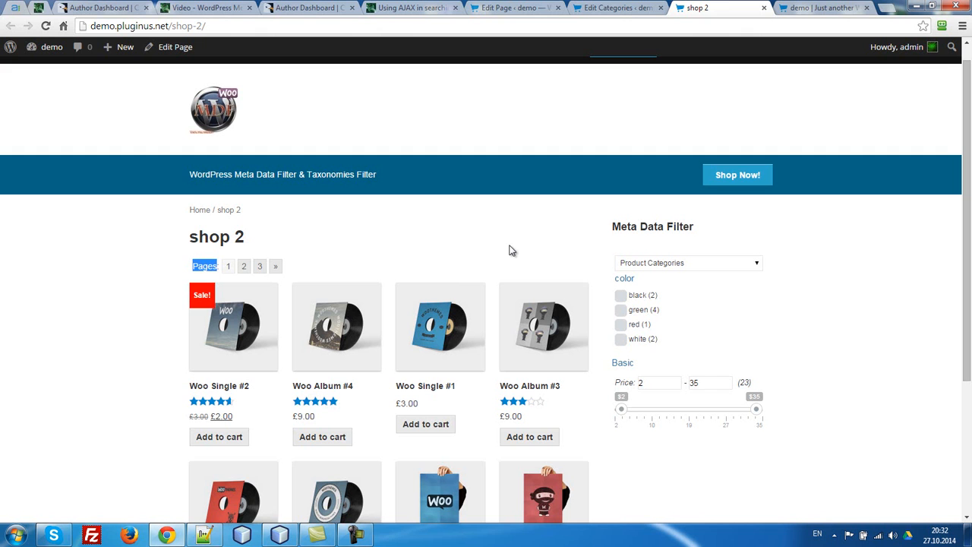
{"action": "left_click", "coordinate": [615, 8]}
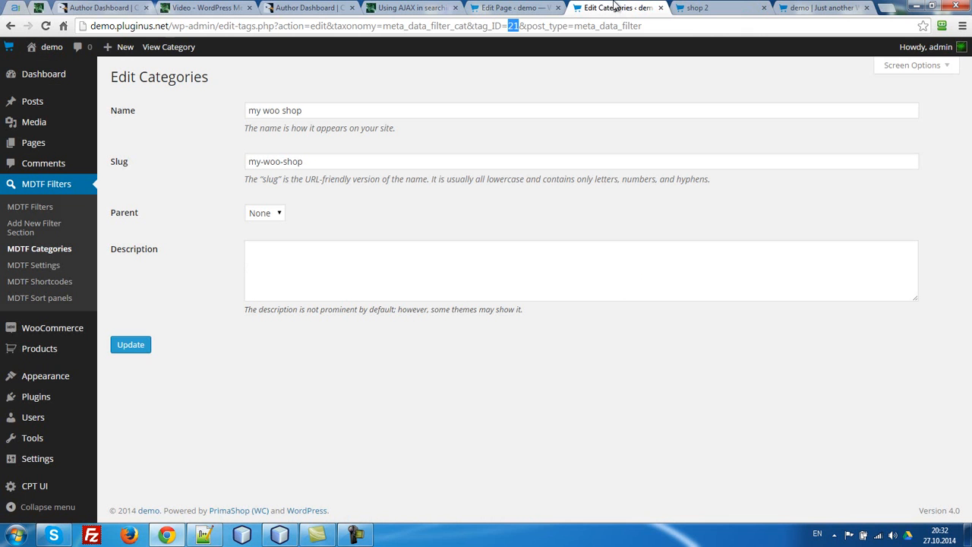
{"action": "mouse_move", "coordinate": [34, 264]}
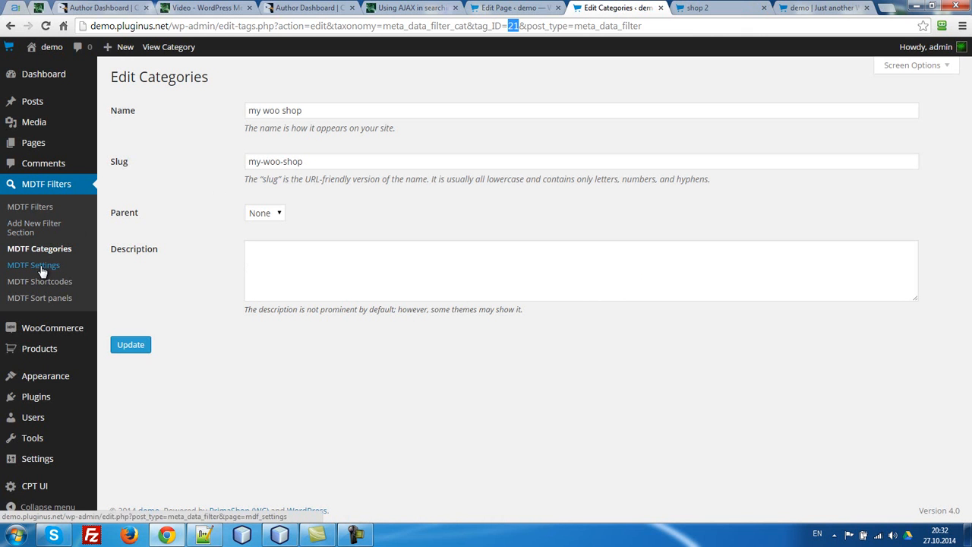
- Clear the Pagination Label in MDTF In-Built Pagination settings and save
{"action": "left_click", "coordinate": [33, 265]}
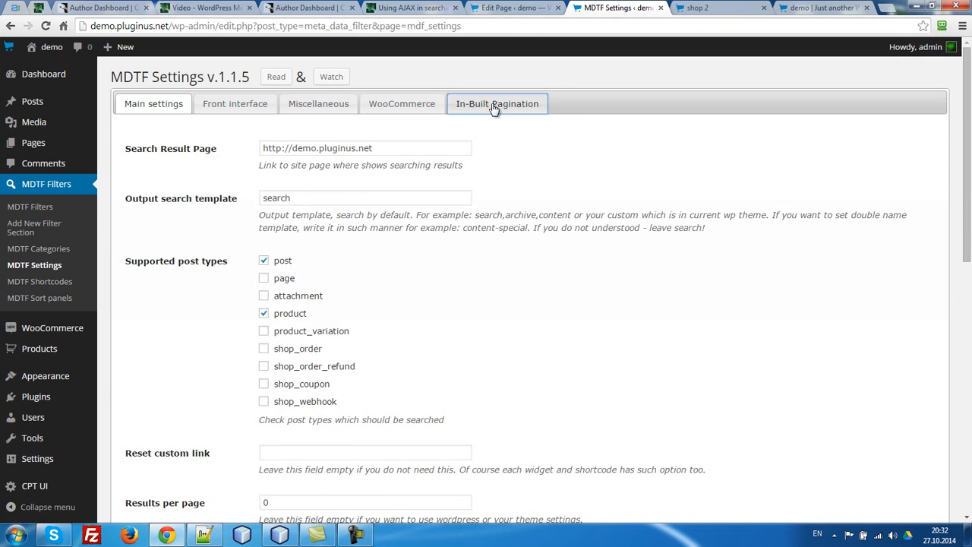
{"action": "left_click", "coordinate": [497, 103]}
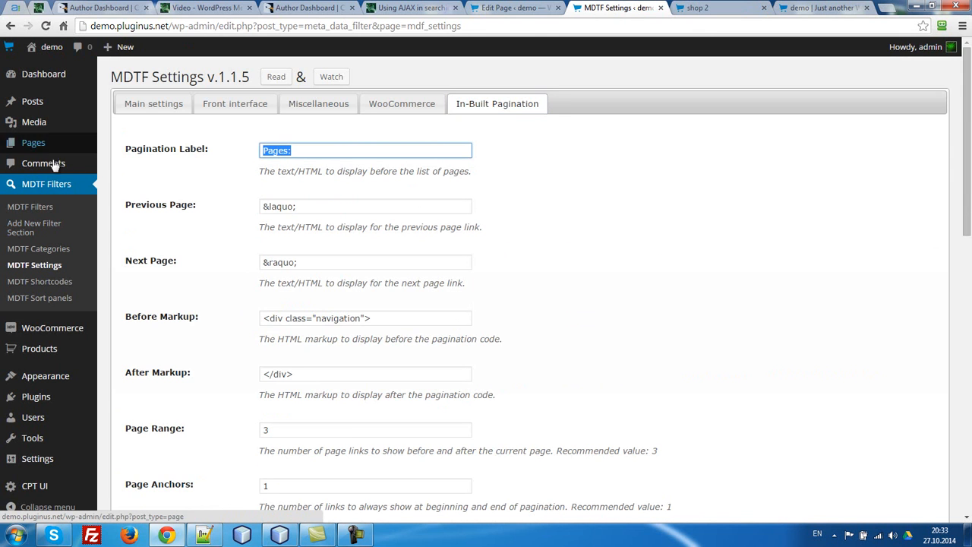
{"action": "scroll", "scroll_direction": "down", "scroll_amount": 3}
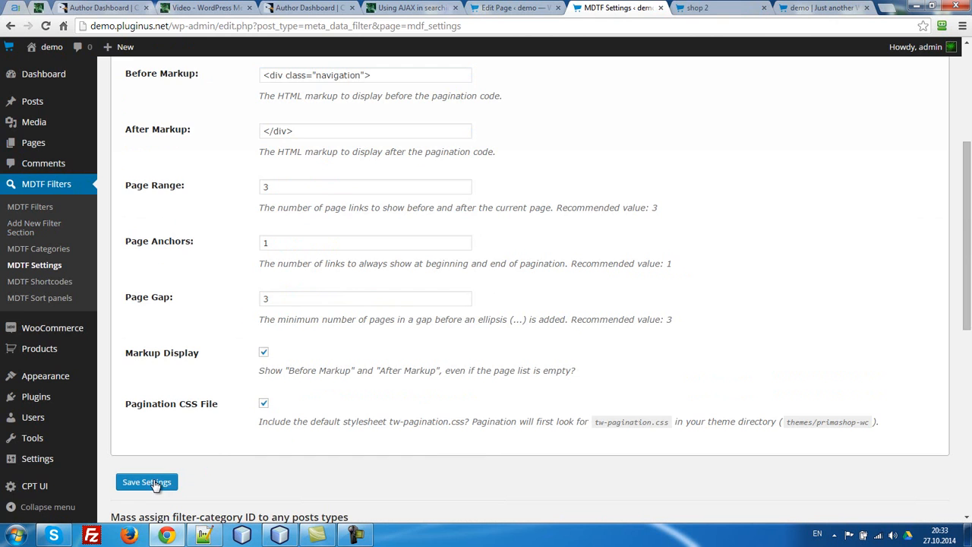
{"action": "left_click", "coordinate": [719, 8]}
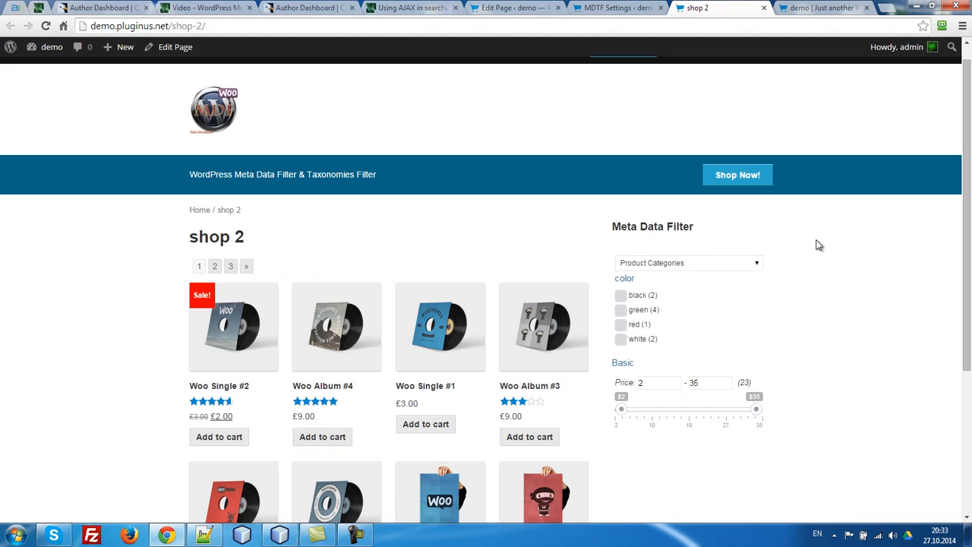
{"action": "mouse_move", "coordinate": [246, 265]}
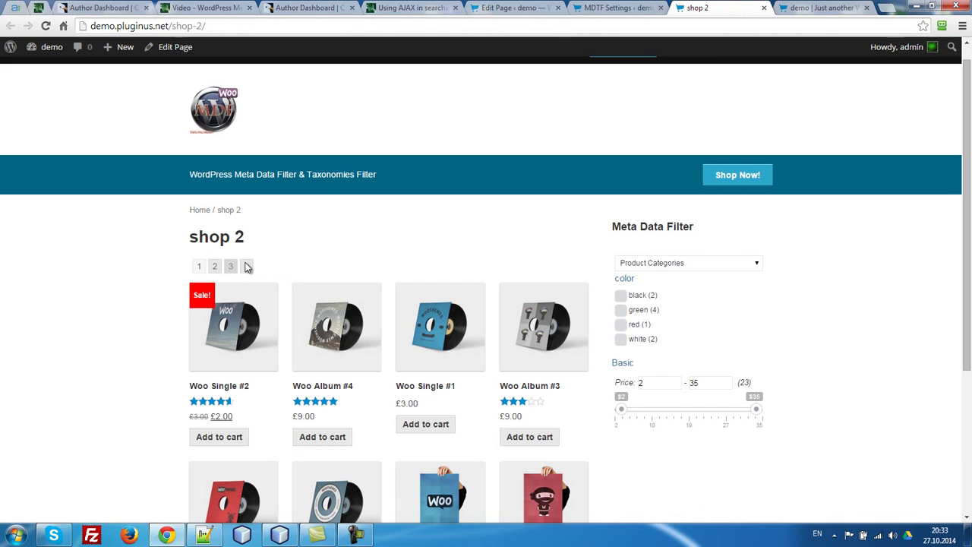
{"action": "mouse_move", "coordinate": [448, 262]}
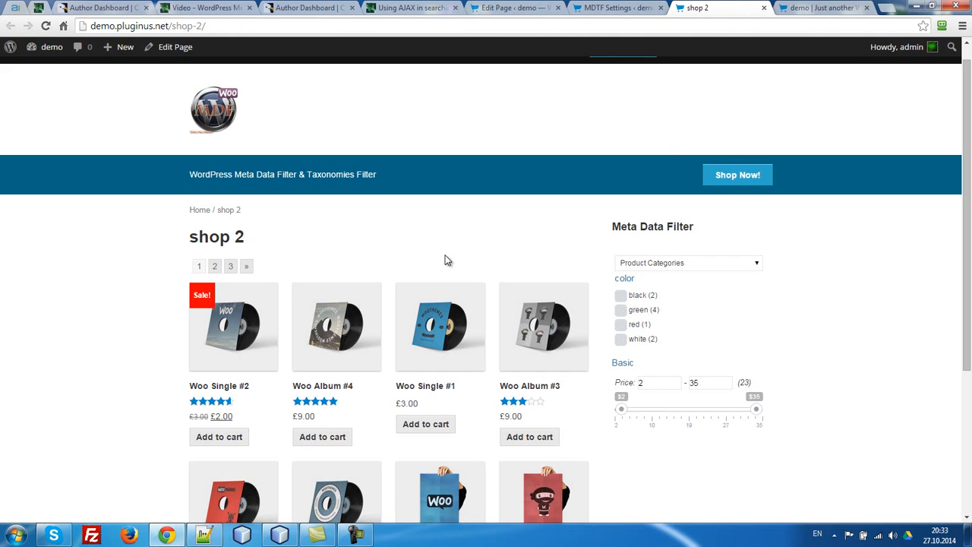
{"action": "mouse_move", "coordinate": [619, 8]}
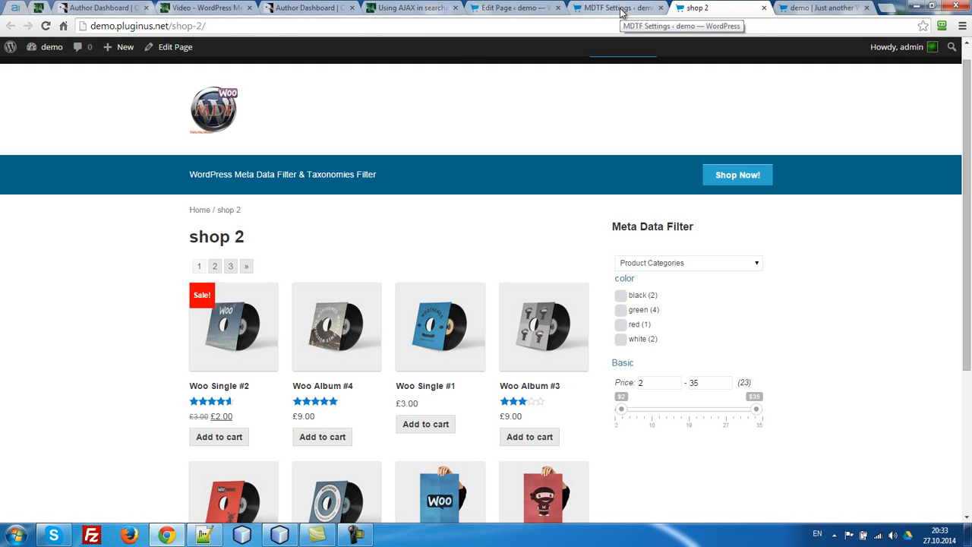
- Uncheck Pagination CSS File in In-Built Pagination settings, save, and return to shop 2
{"action": "left_click", "coordinate": [615, 7]}
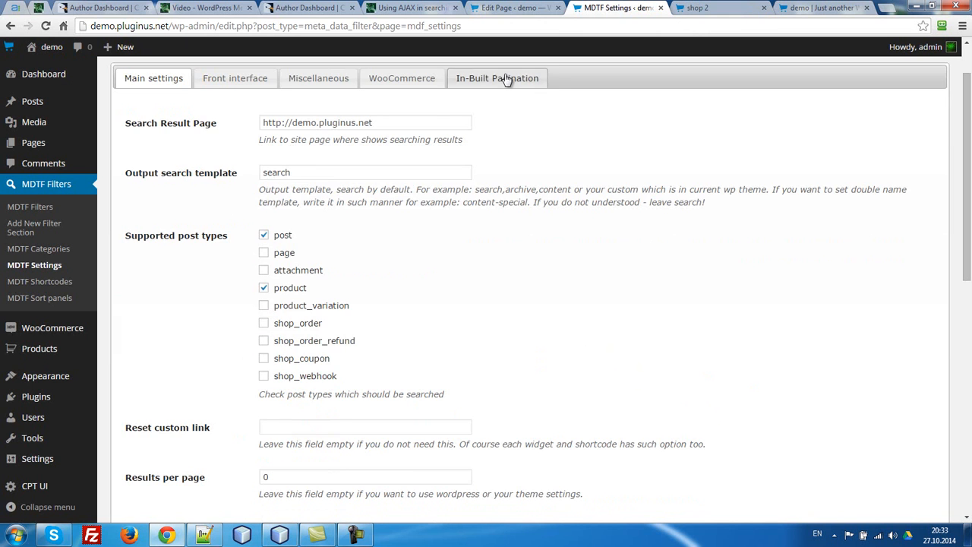
{"action": "left_click", "coordinate": [497, 79]}
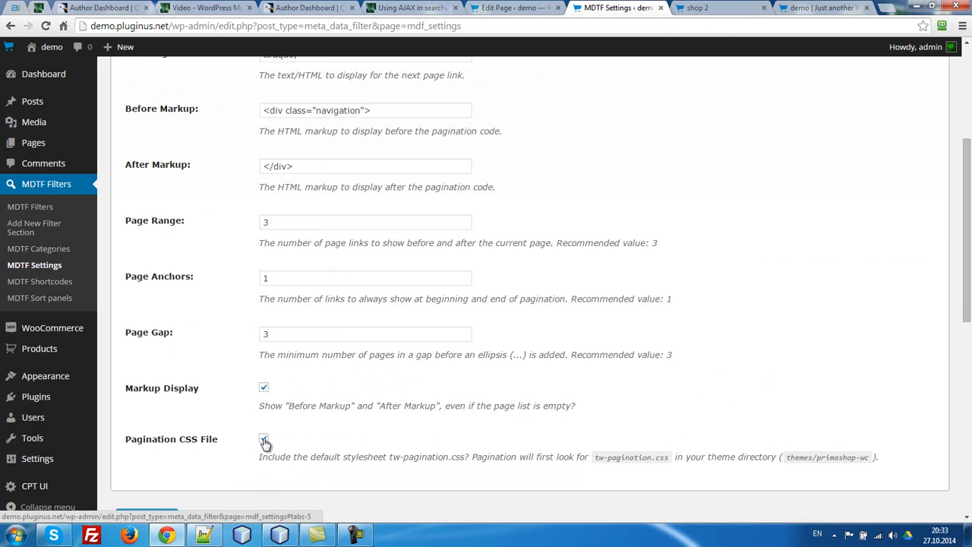
{"action": "left_click", "coordinate": [264, 437]}
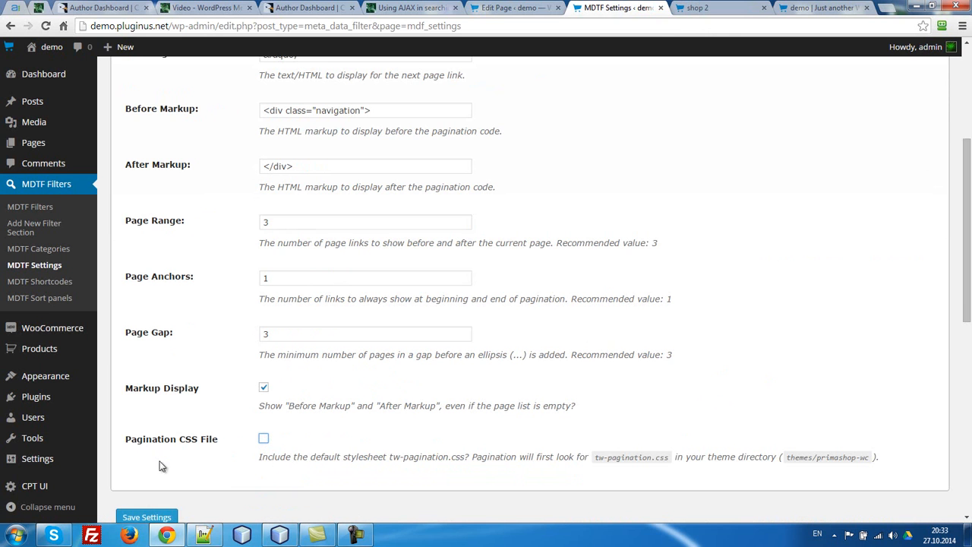
{"action": "left_click", "coordinate": [146, 516]}
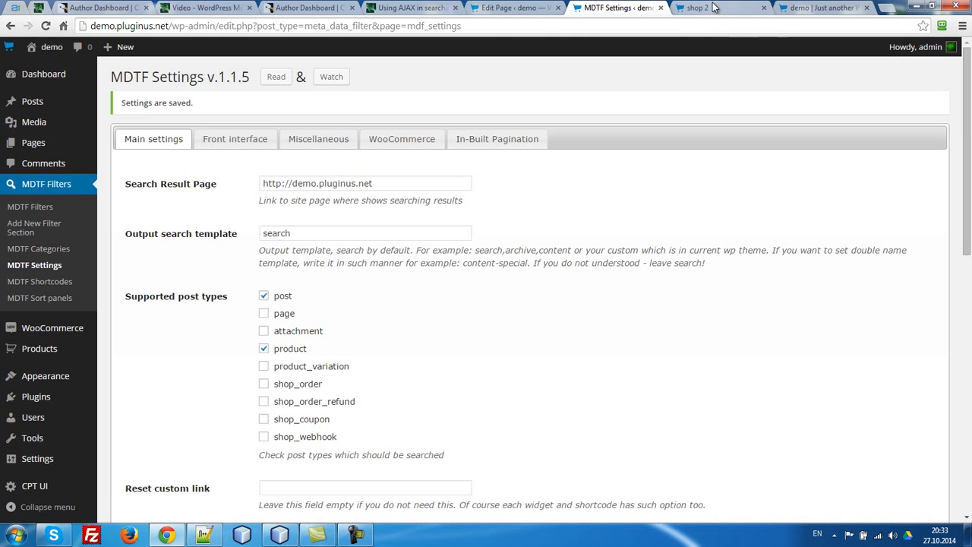
{"action": "left_click", "coordinate": [696, 8]}
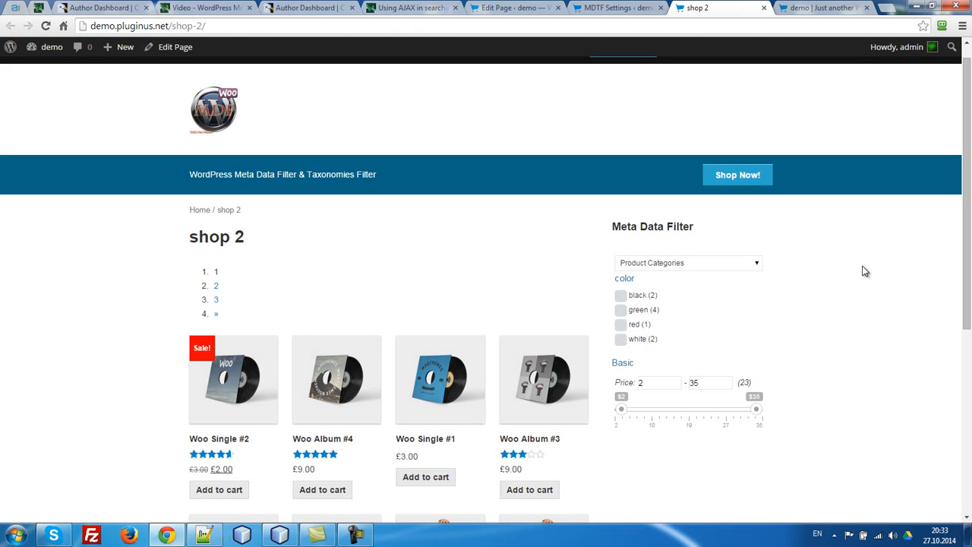
- Scroll shop 2 to review the unstyled numbered page list above the products
{"action": "scroll", "scroll_direction": "down", "scroll_amount": 3}
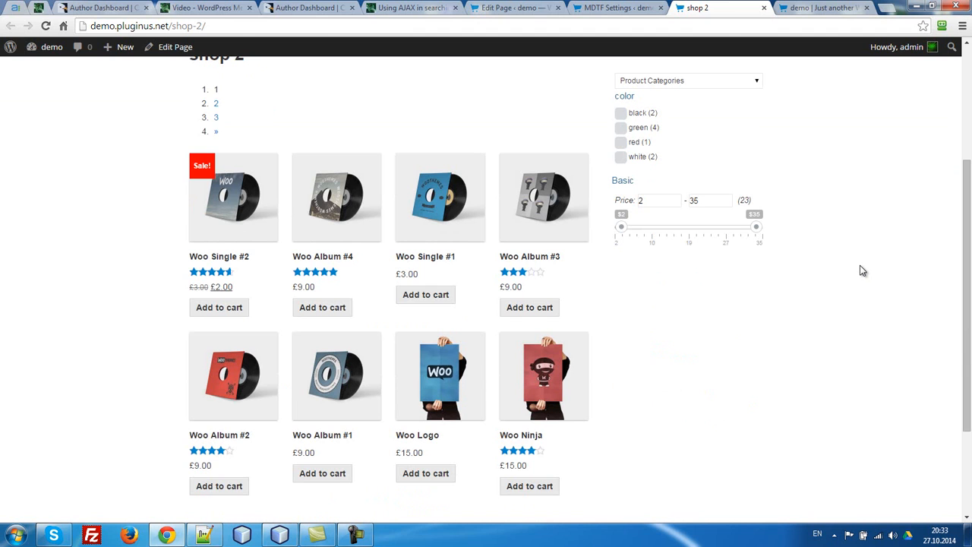